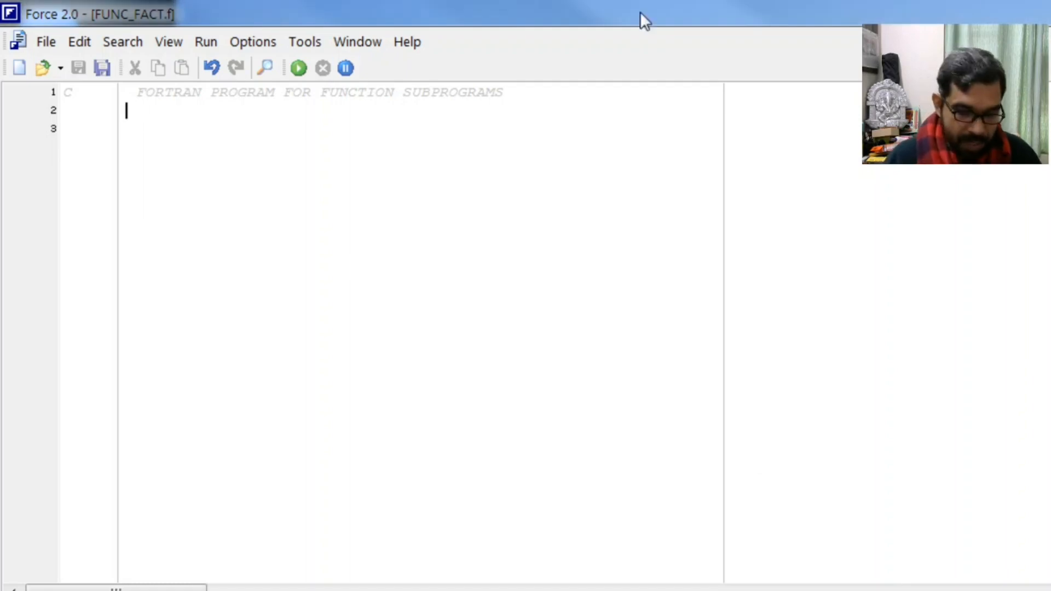
Step: Declare INTEGER N, print the prompt 'ENTER ANY INTEGER', and read N
type("INTEGE")
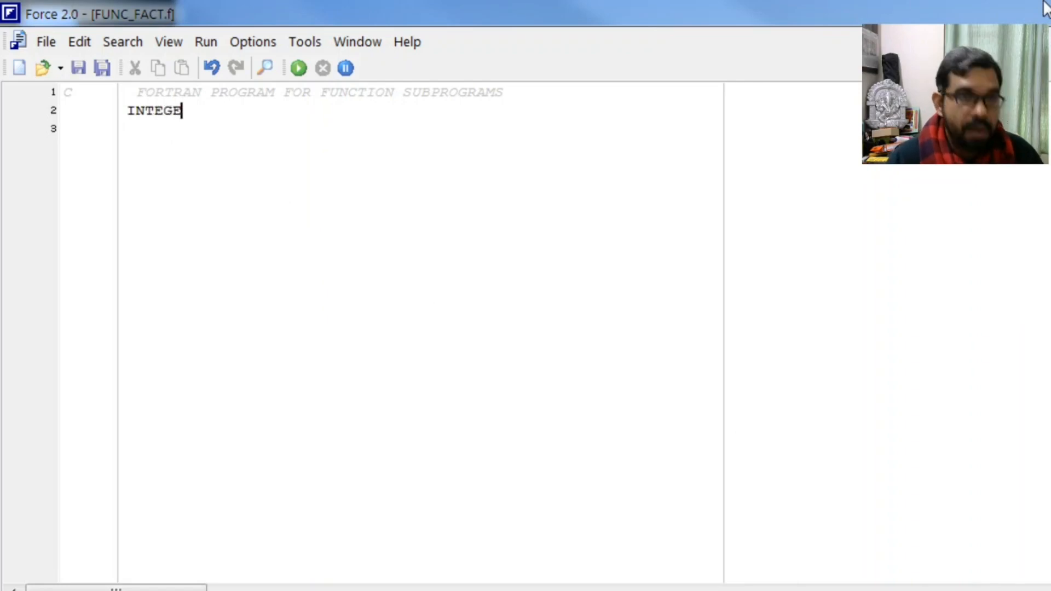
type("R")
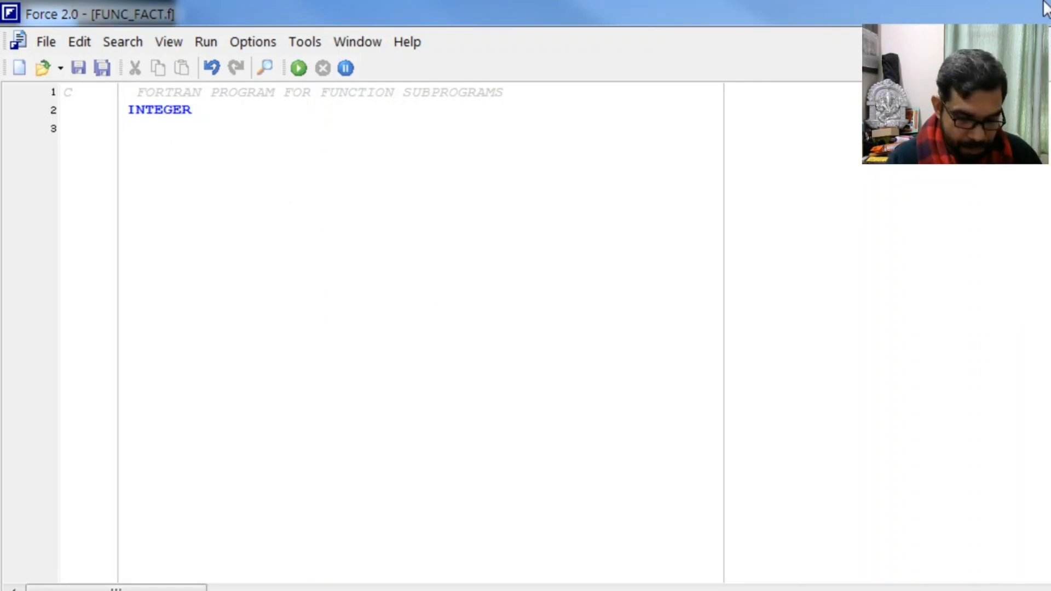
type("N")
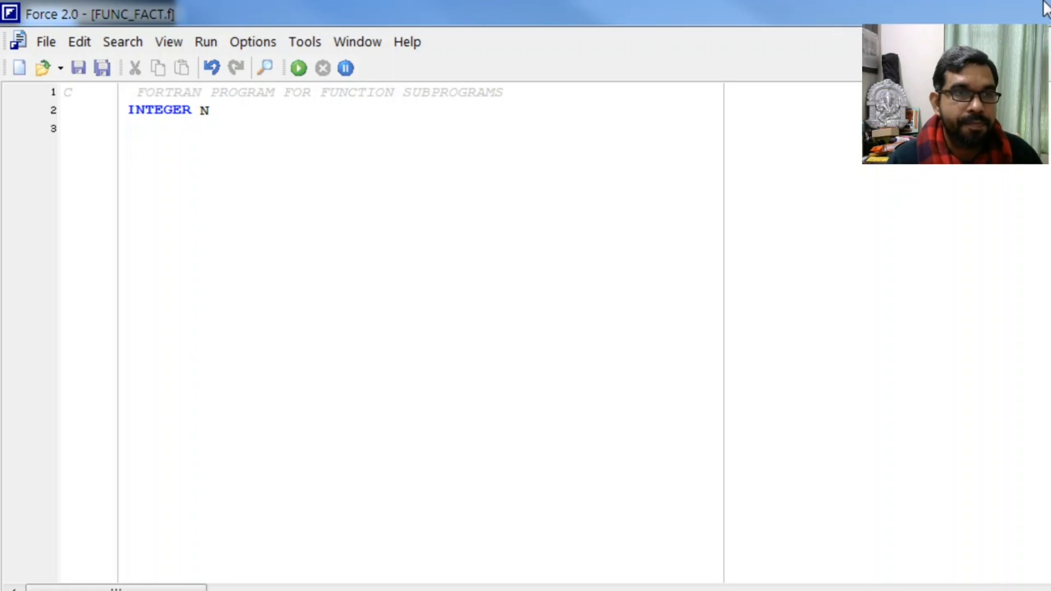
type("PRIN")
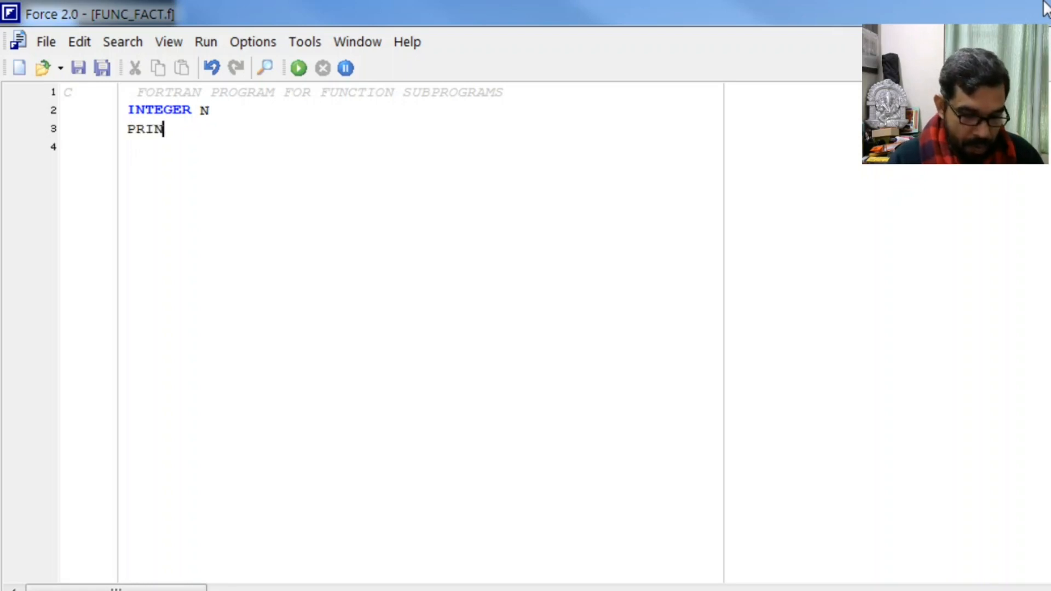
type("T*,")
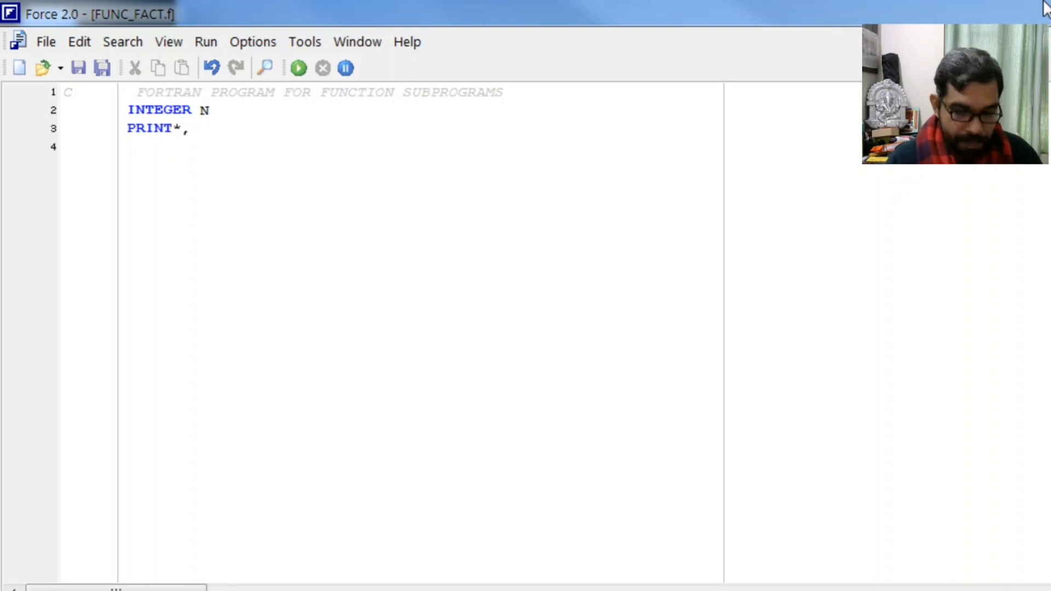
type("'ENTE")
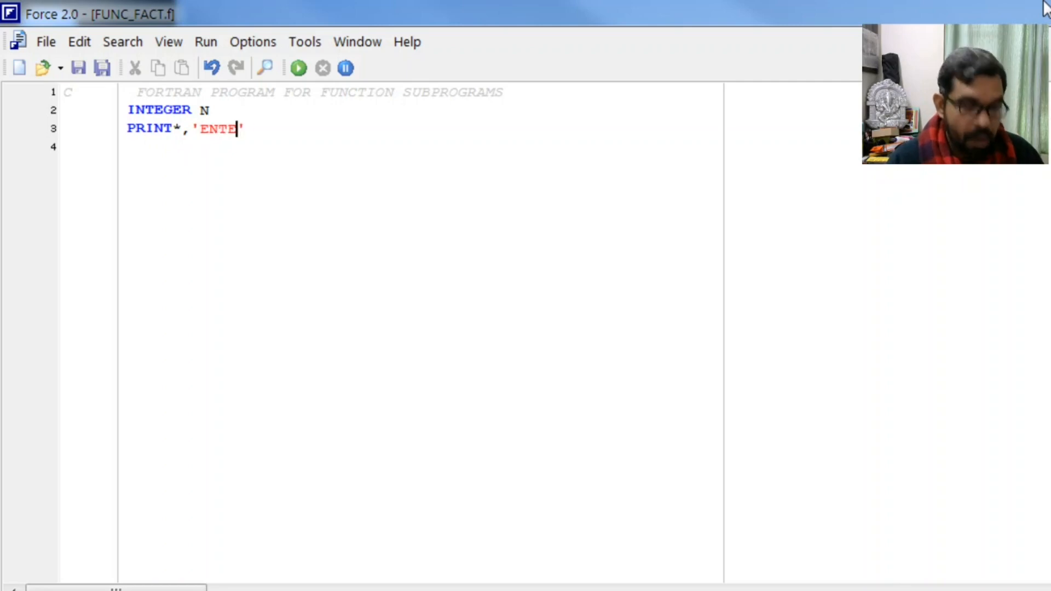
type("R ANY")
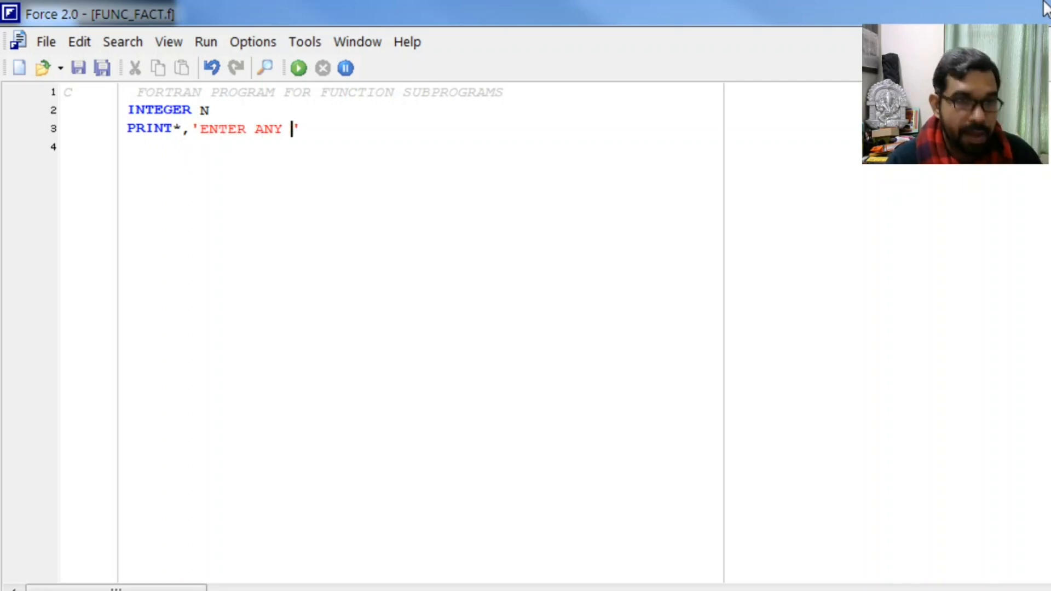
type("INTEGER")
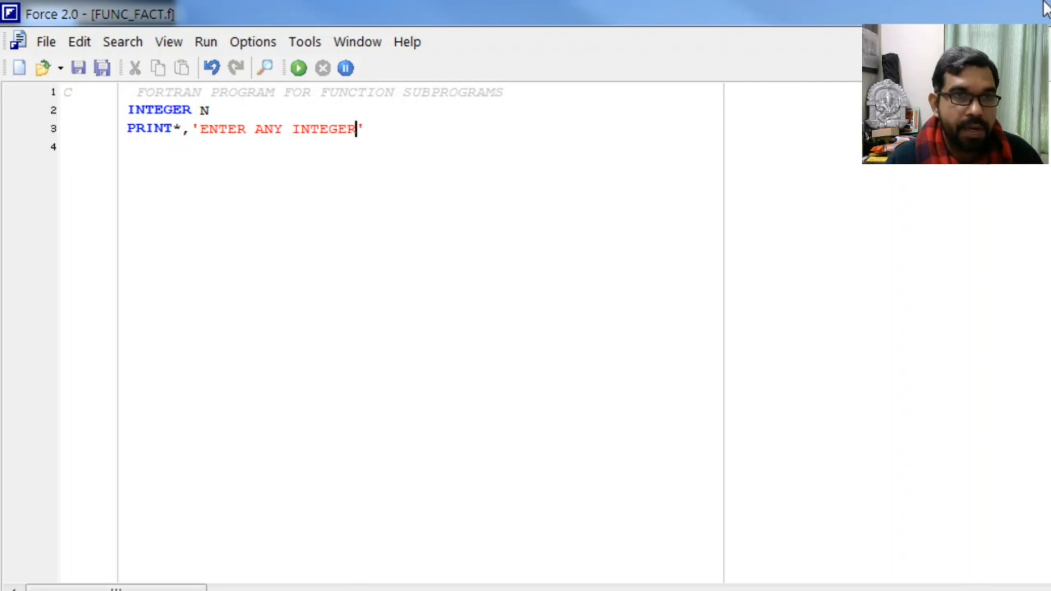
type("READ")
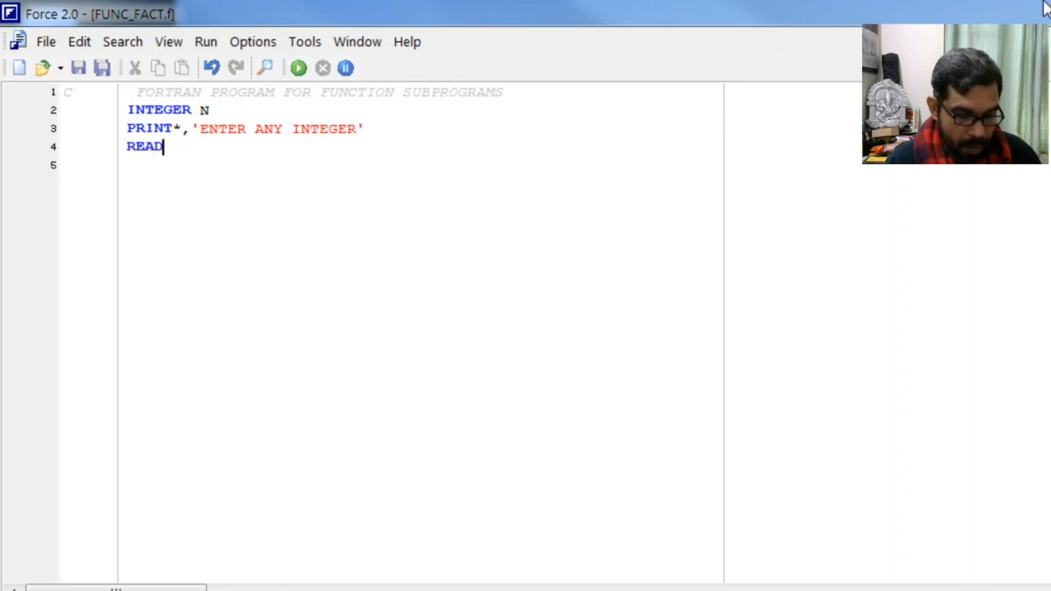
type("*,")
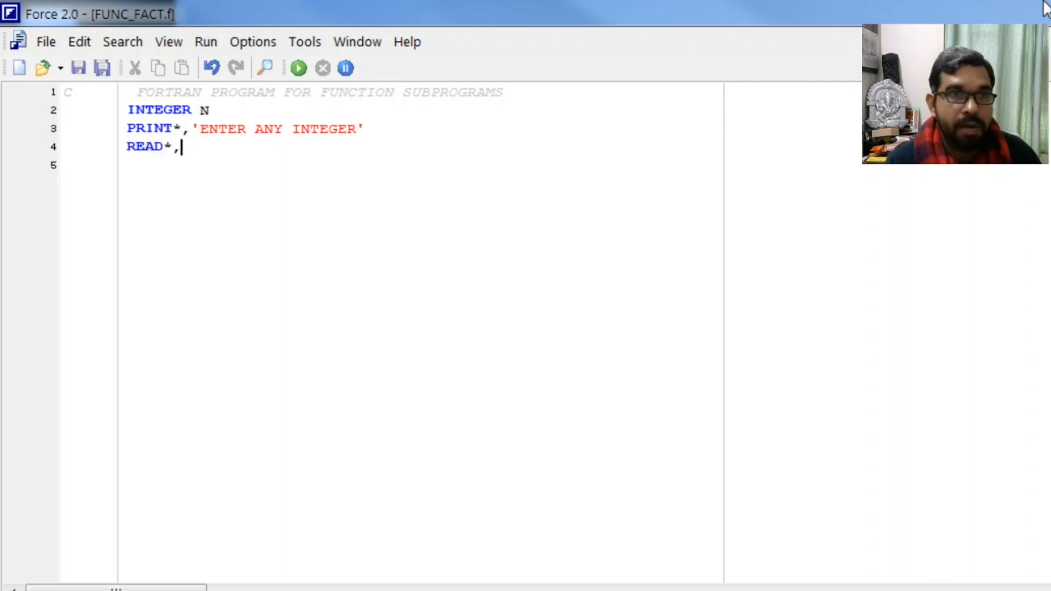
type("N")
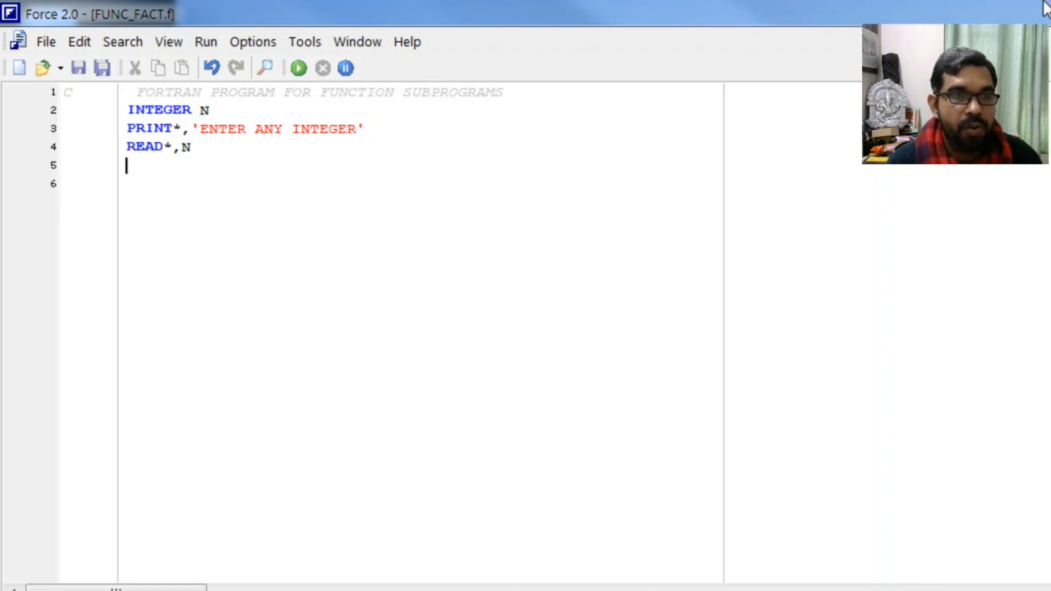
Step: Add the statement F = FACT(N) and start a new line
type("F")
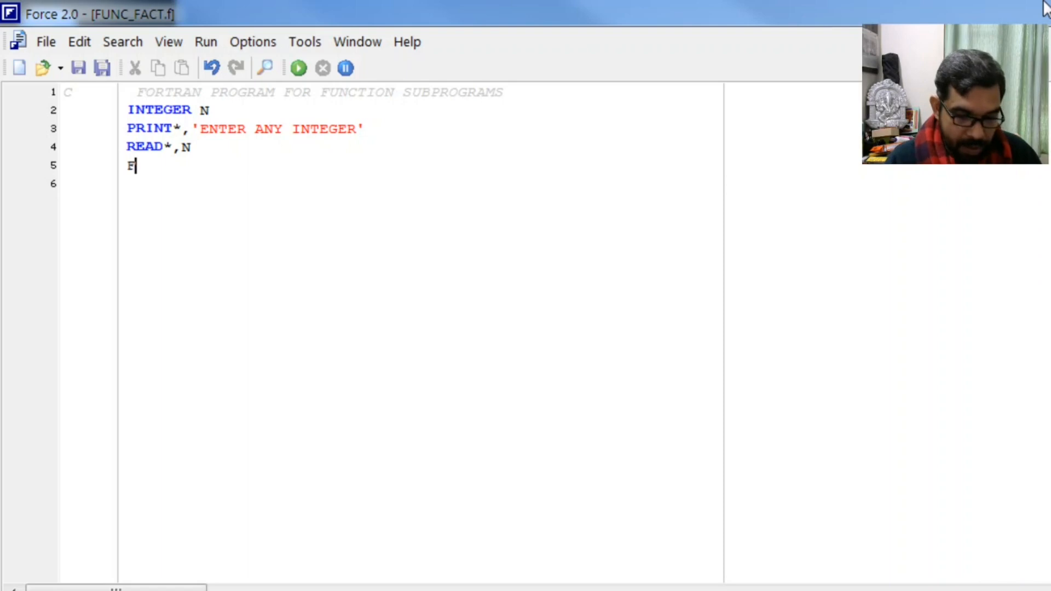
type("= FAC")
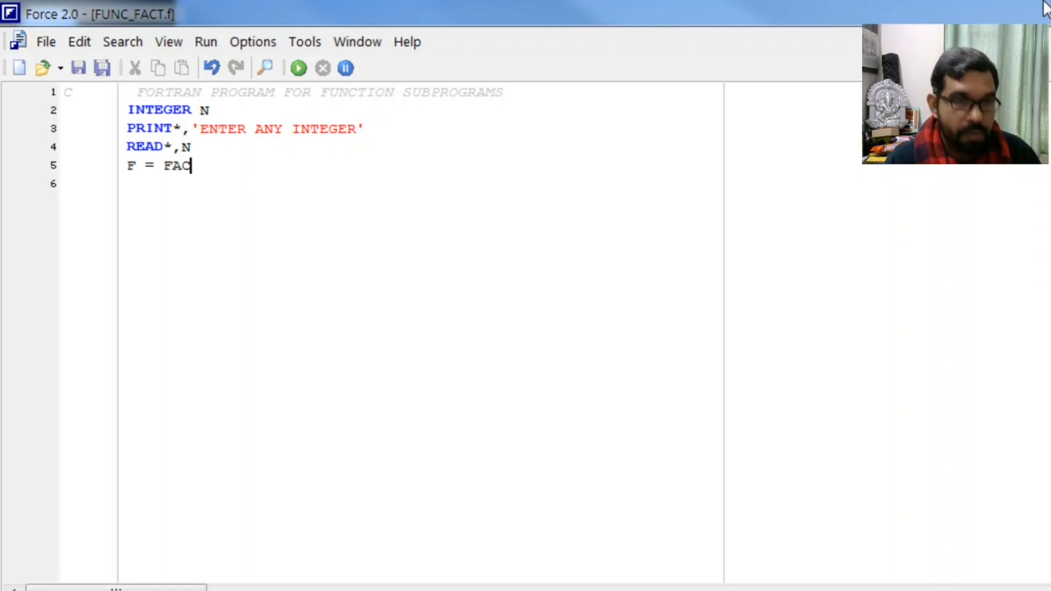
type("T(N")
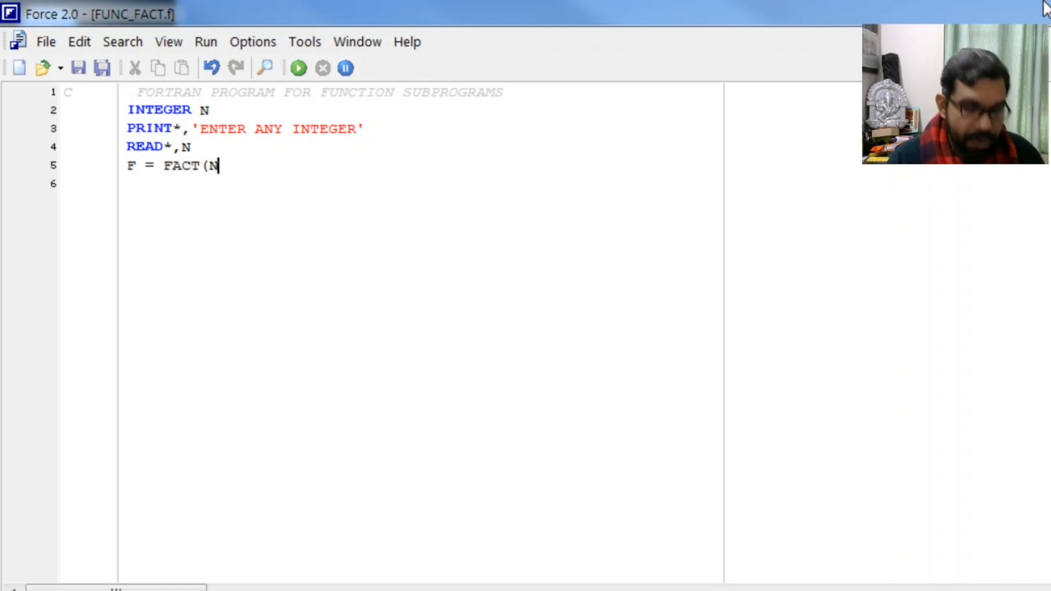
type(")")
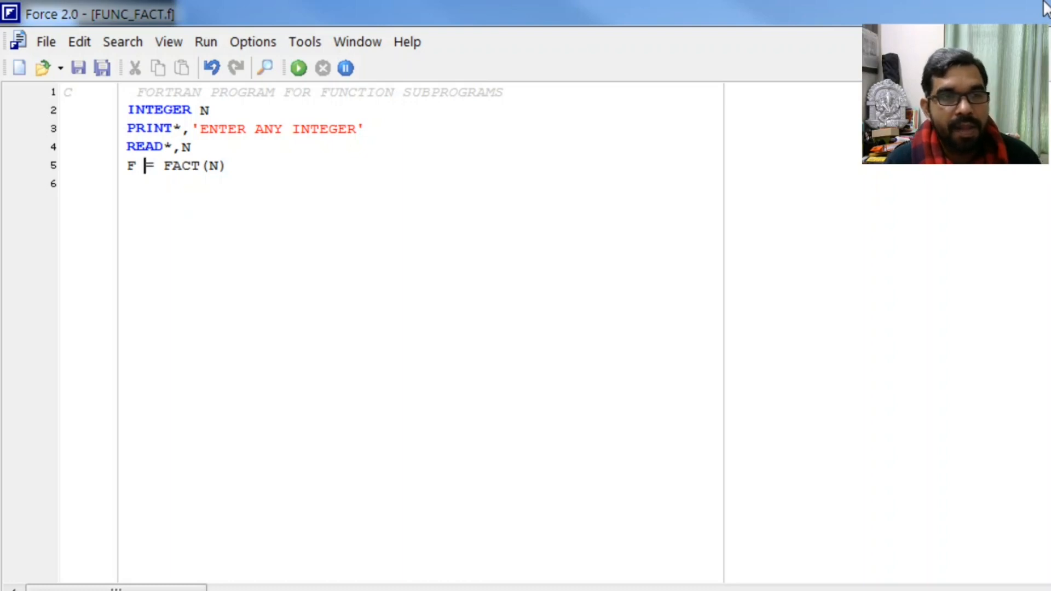
key("Enter")
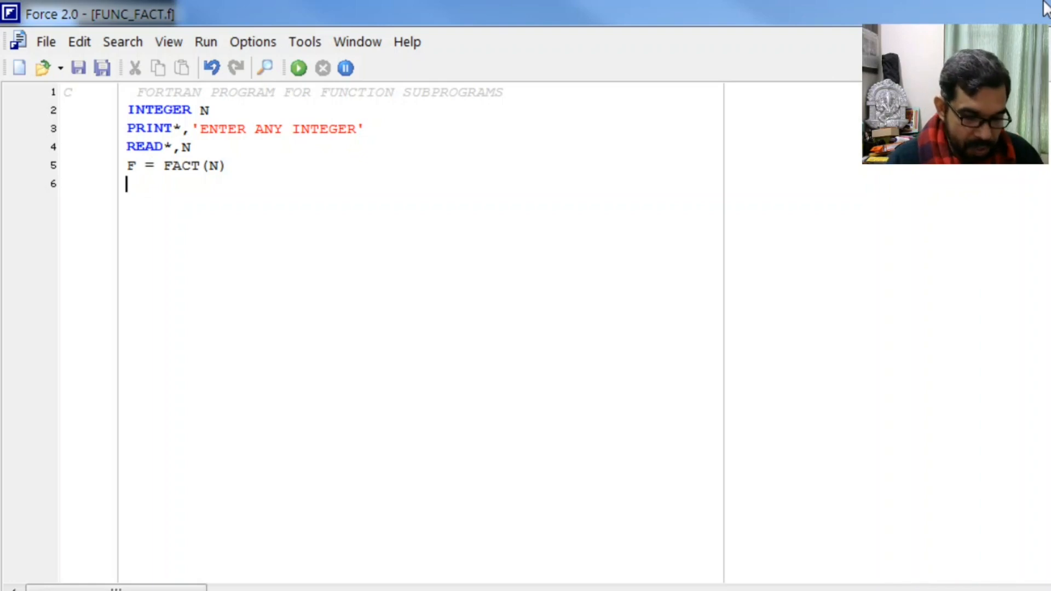
Step: Add PRINT*,'FACORIAL =',F, a READ* pause, STOP and END, then a blank line
type("PRINT*")
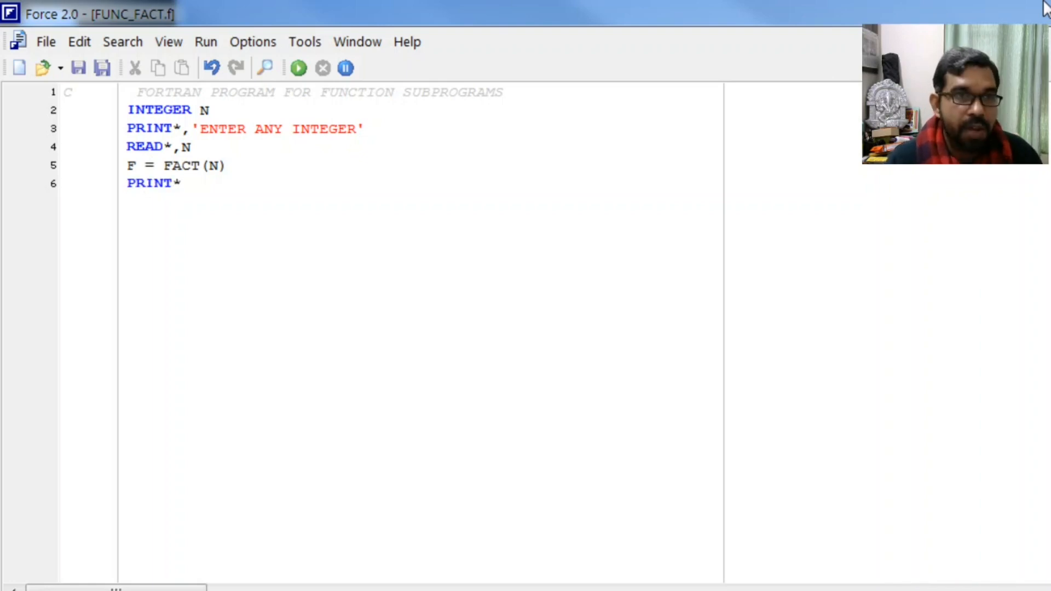
type(",F")
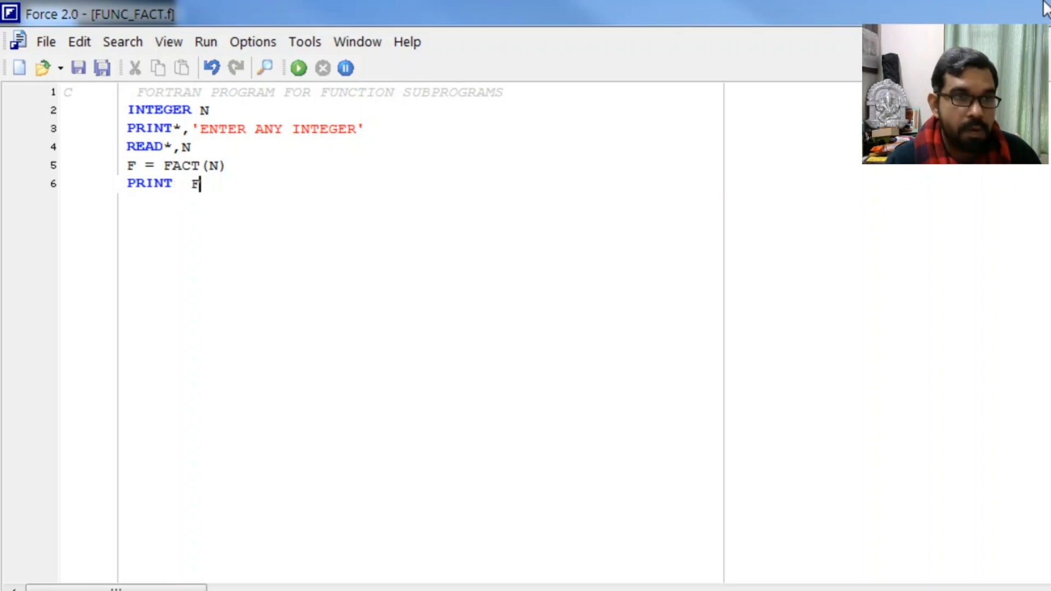
type("*,'FAC")
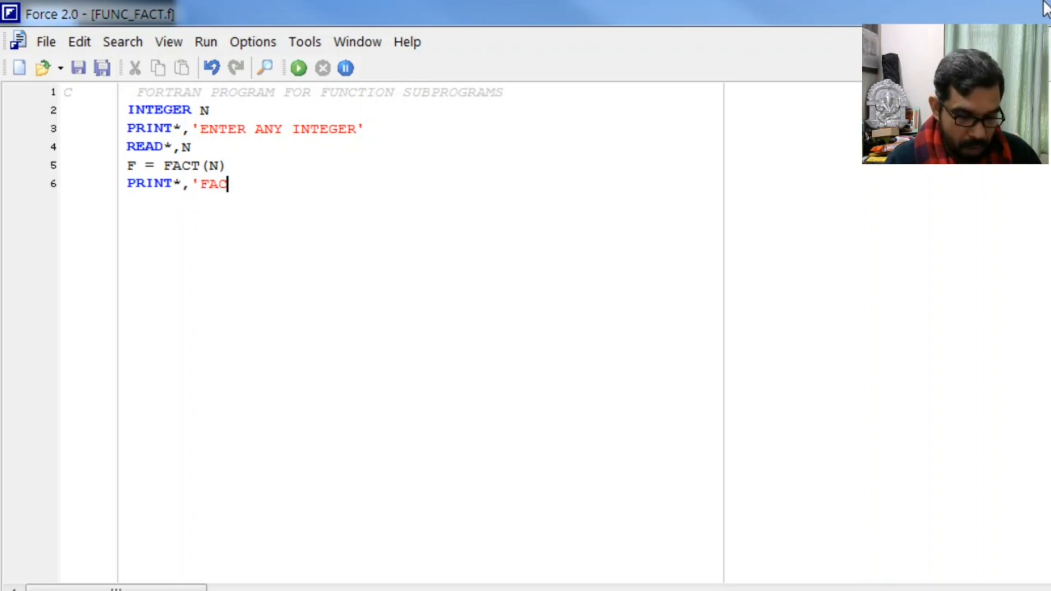
type("ORIAL")
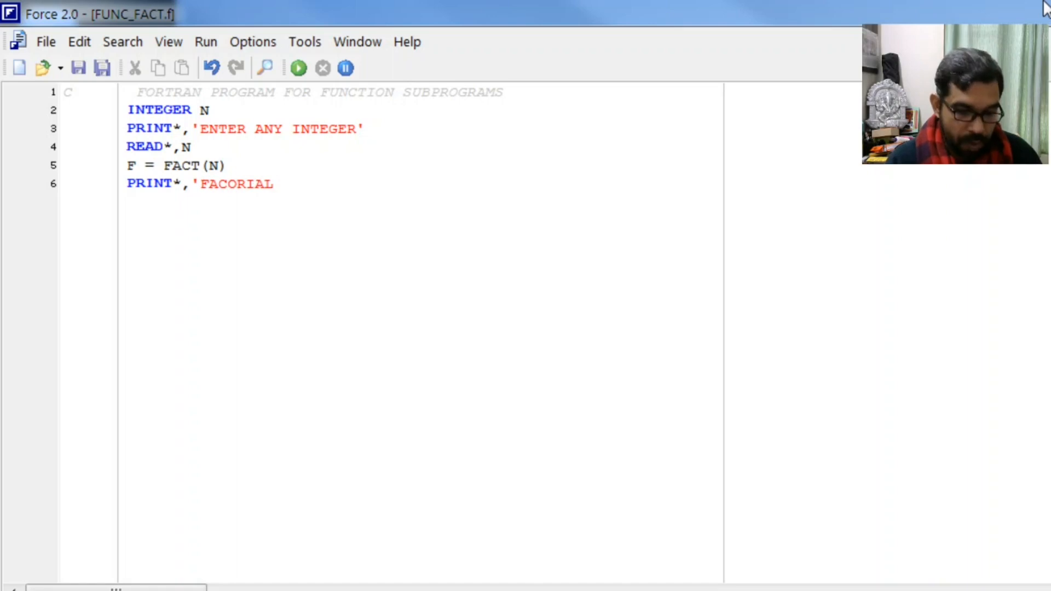
type("=")
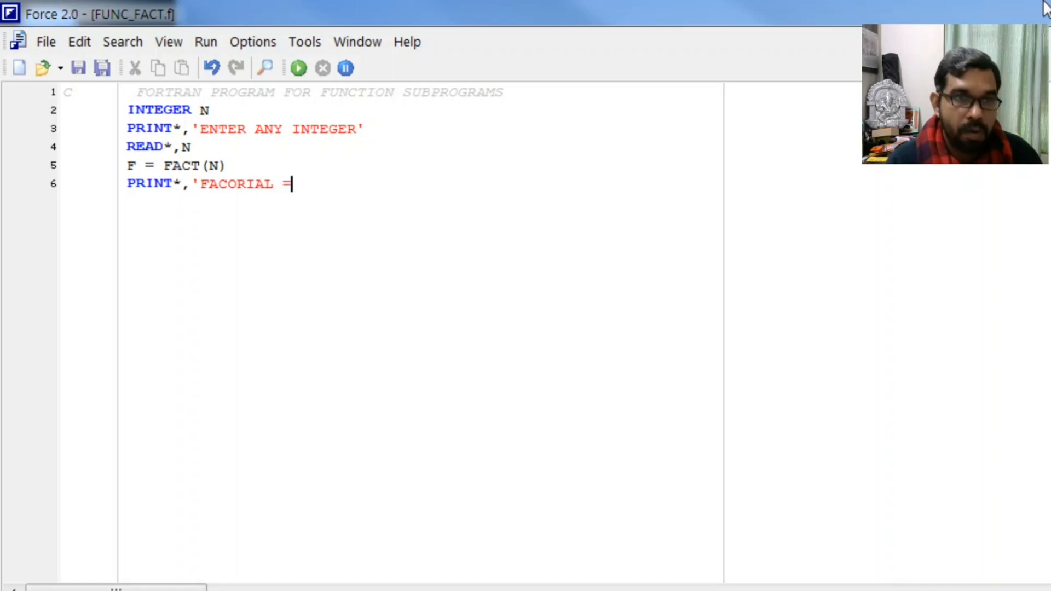
type("',")
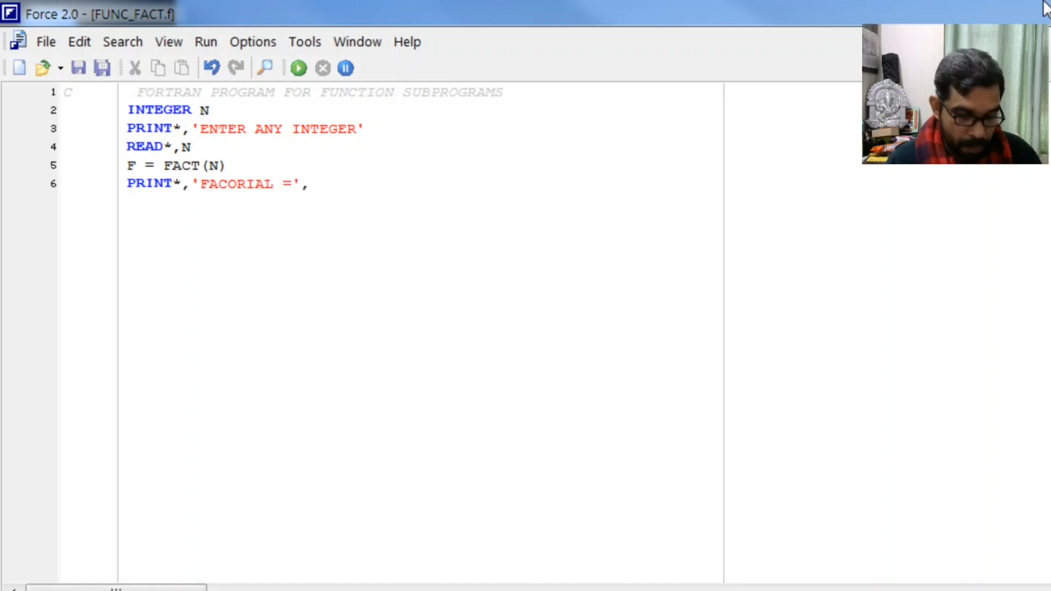
type("F")
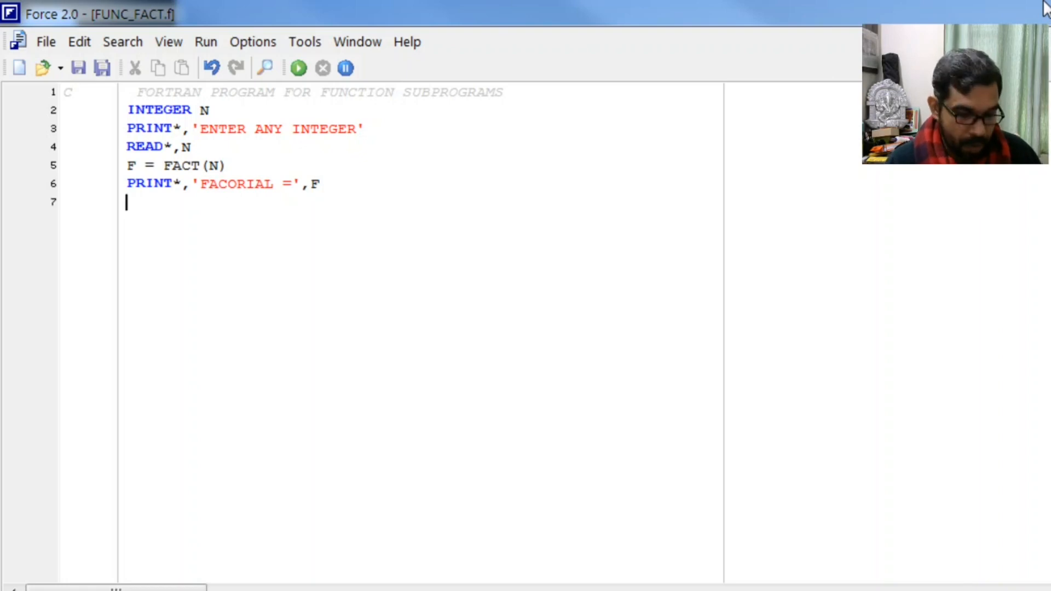
type("S")
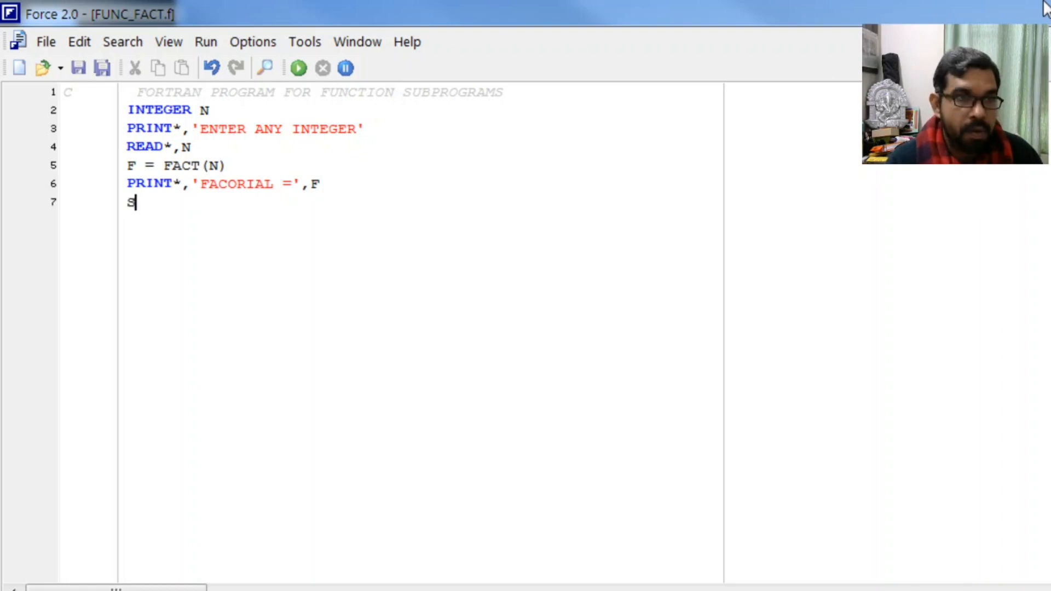
type("READ*")
type("STOP")
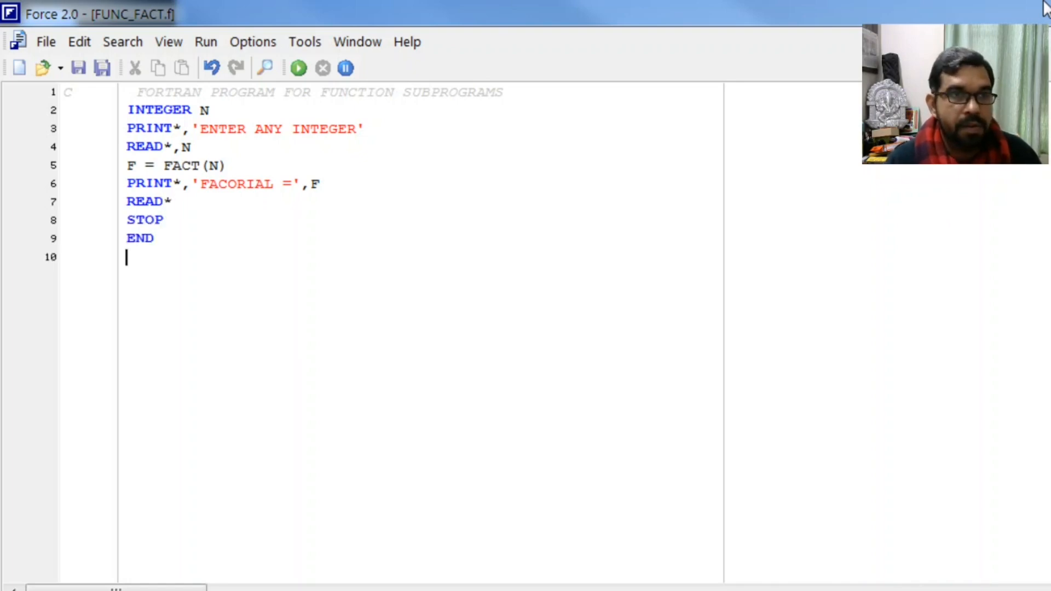
key("Enter")
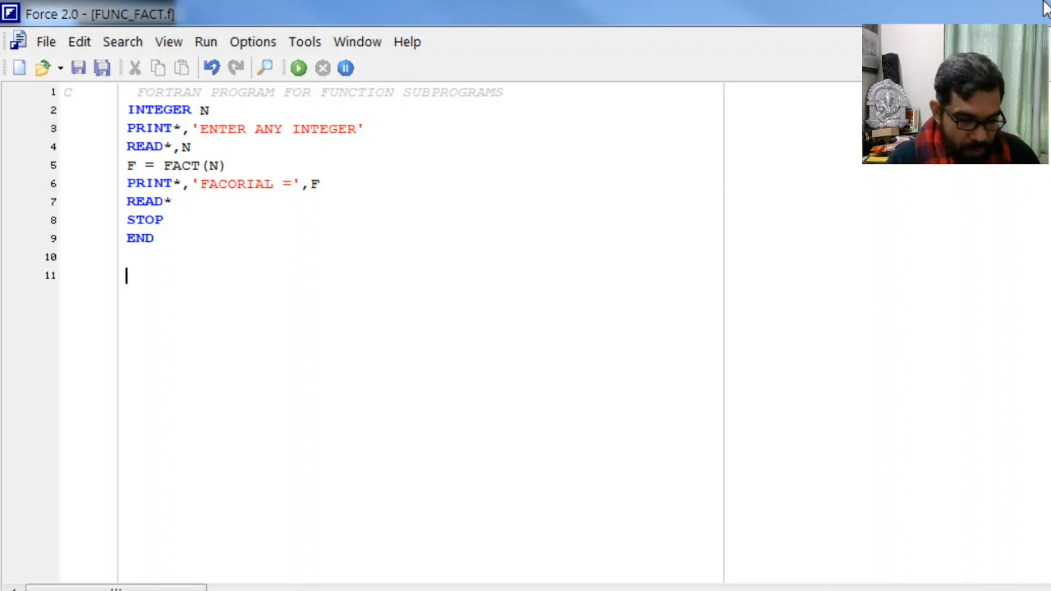
Step: Write the FUNCTION FACT(M) header and add M to the INTEGER declaration
type("FUNCTIO")
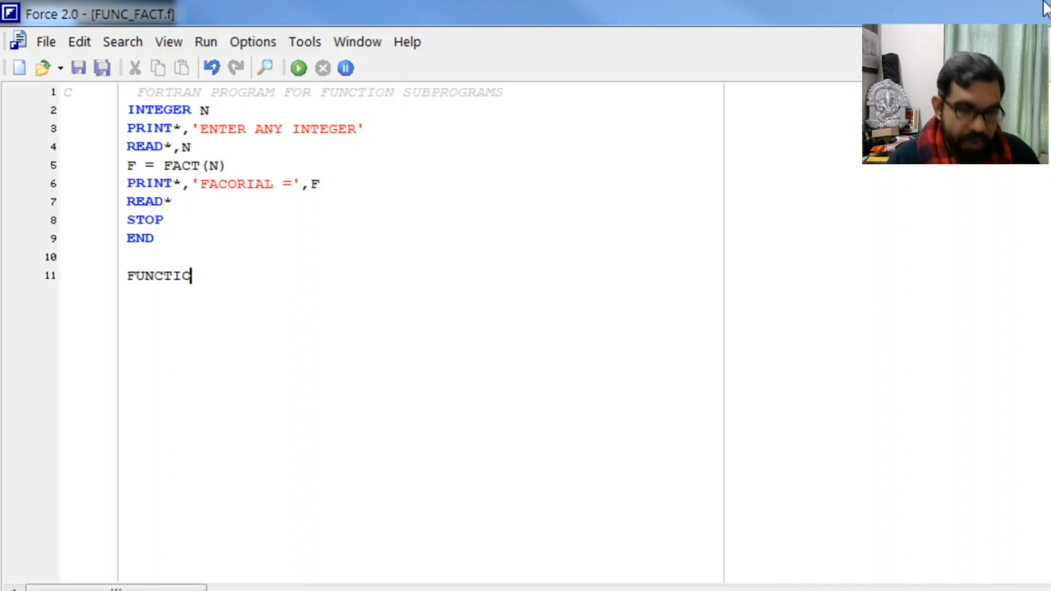
type("N FAC")
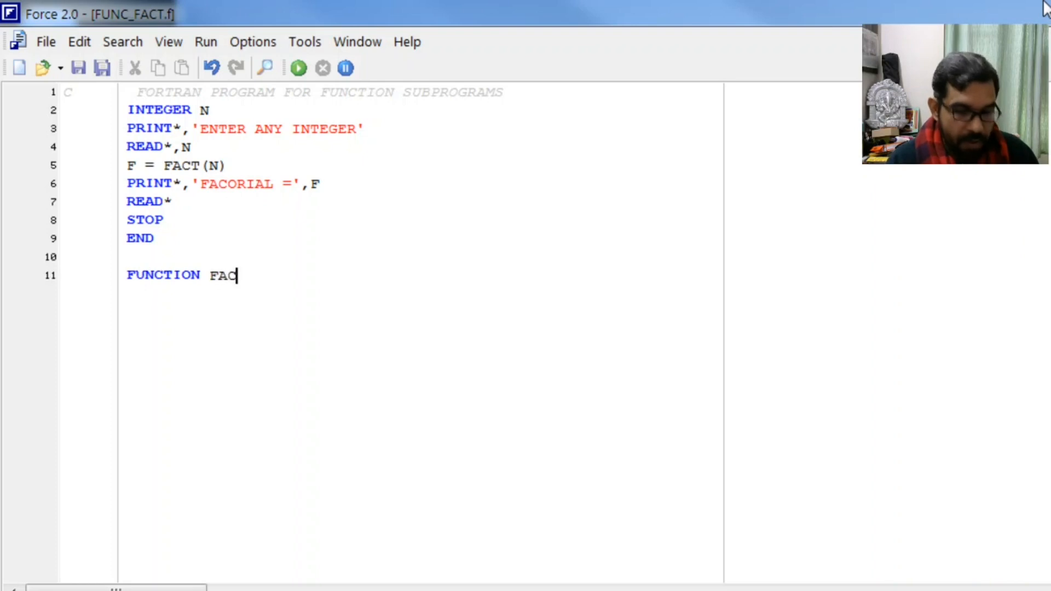
type("T(M")
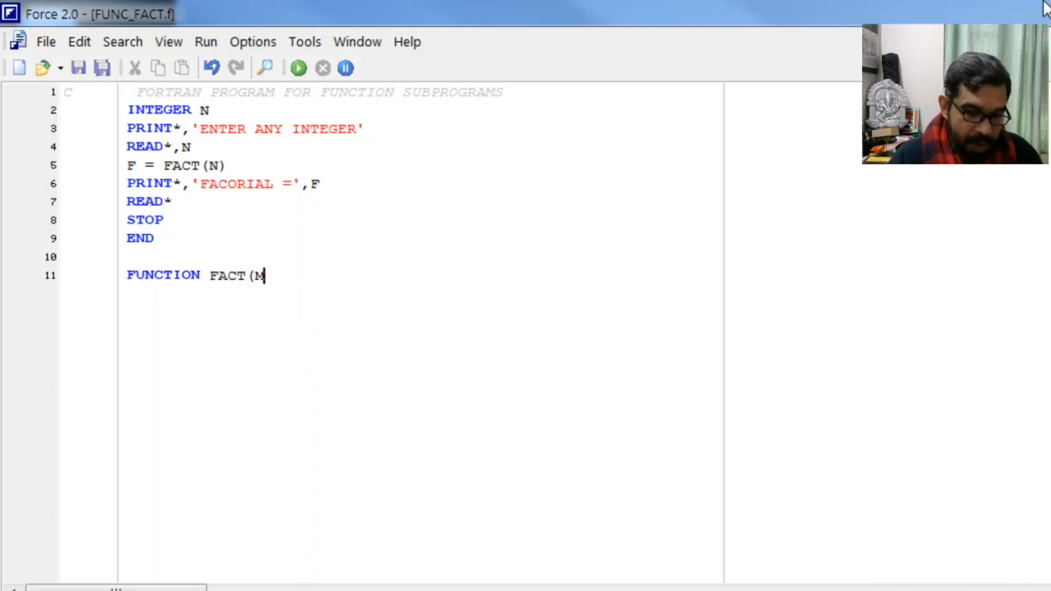
type(")")
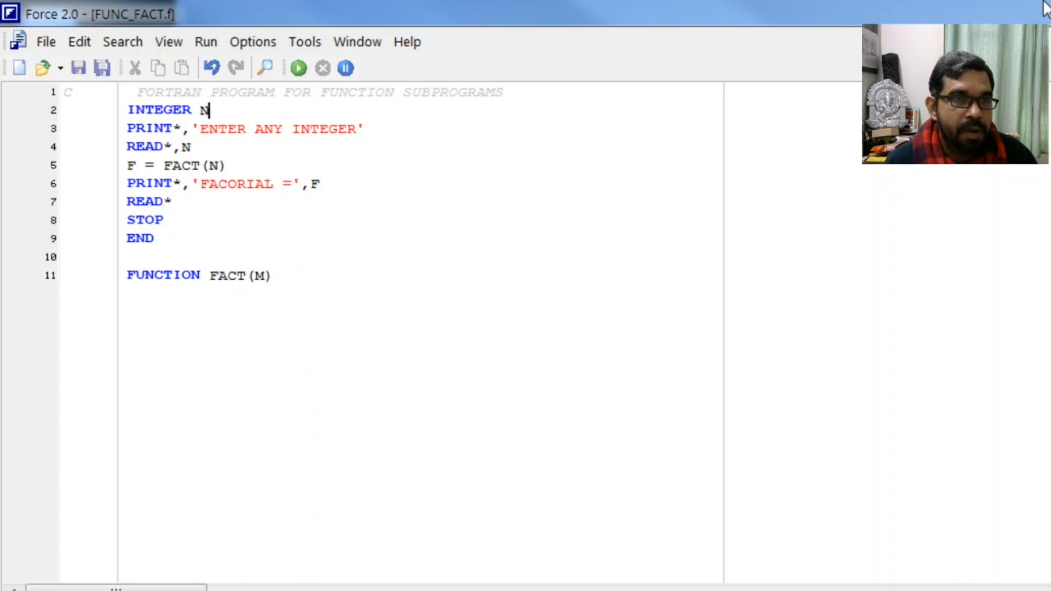
type(",M")
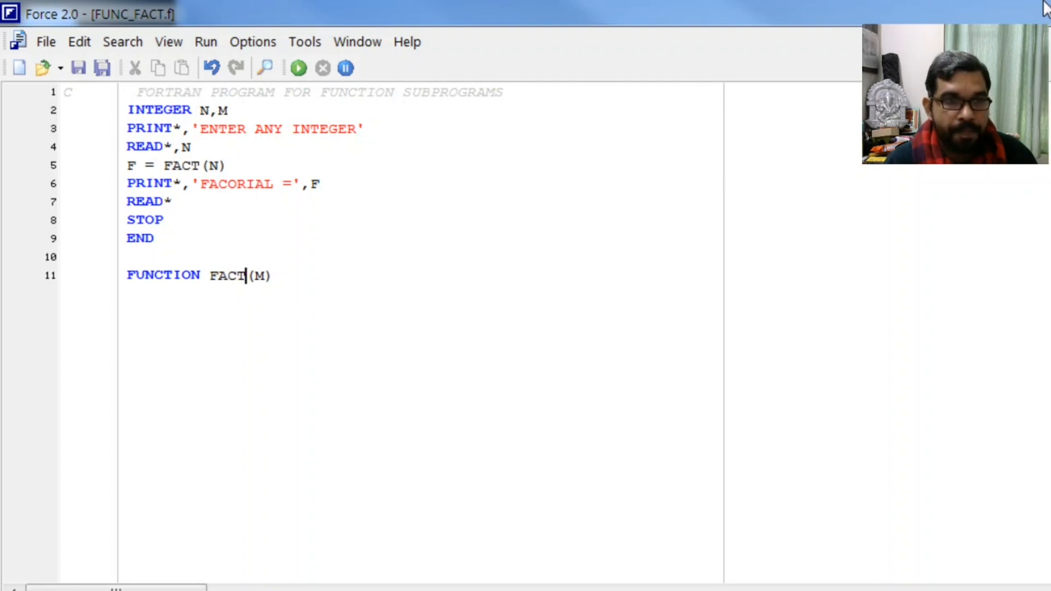
key("Enter")
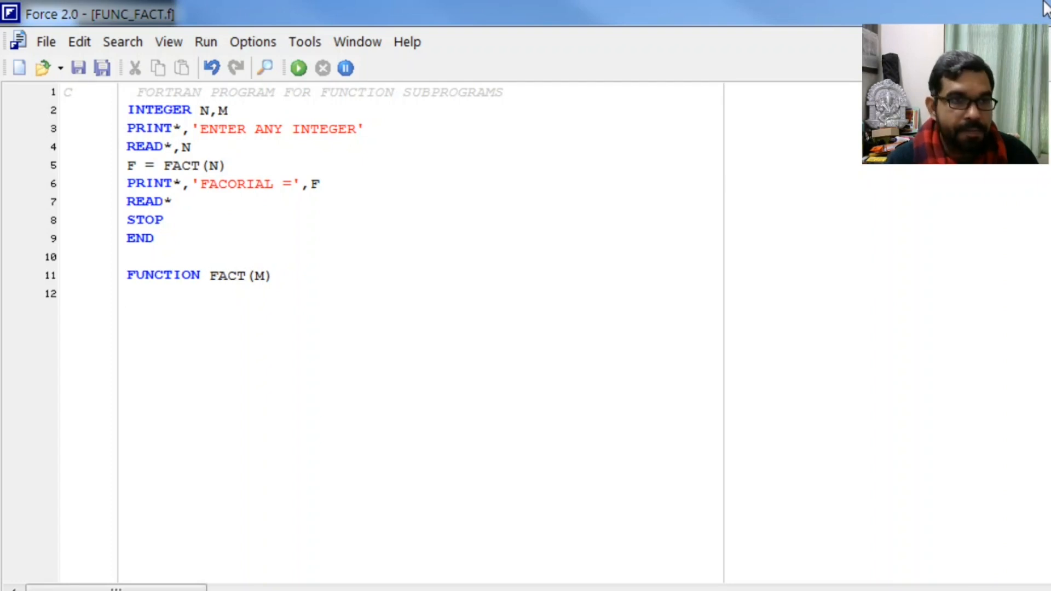
Step: Set FACT=1 and loop DO 10 I=1,M computing FACT = FACT*I
type("FACT")
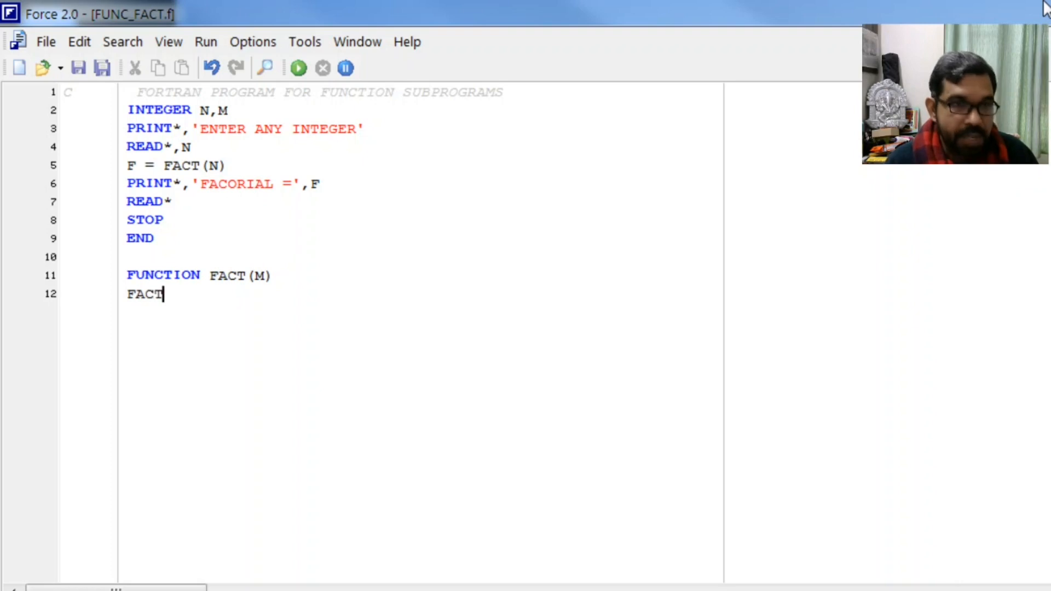
type("=1")
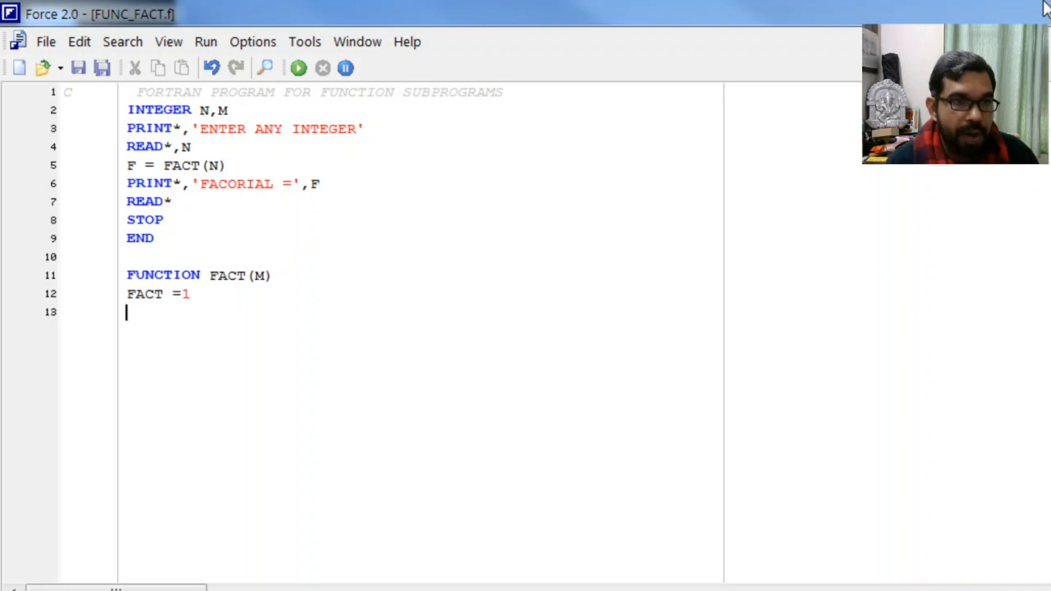
type("DO")
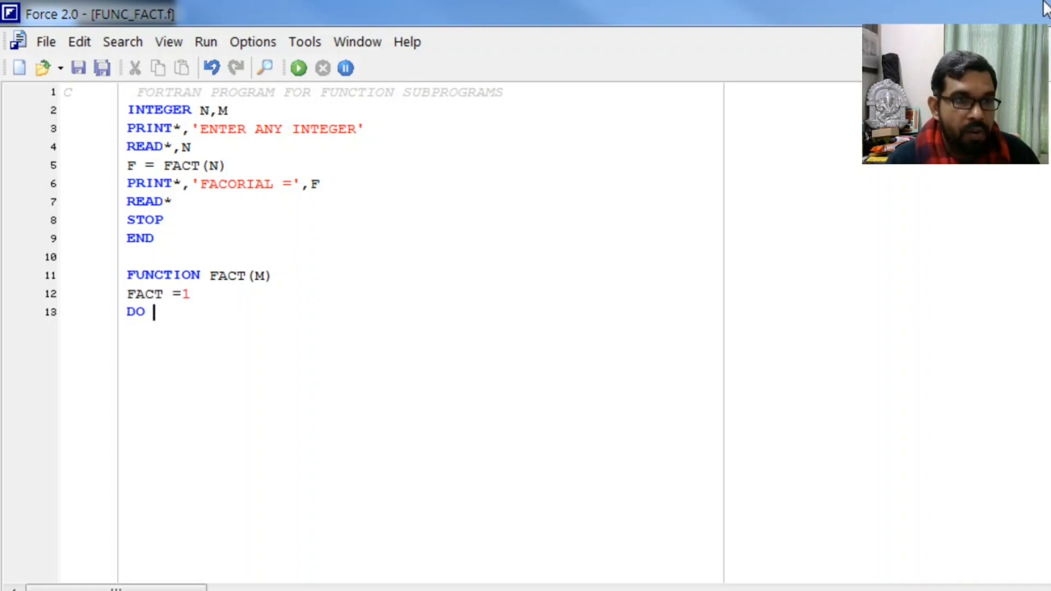
type("10")
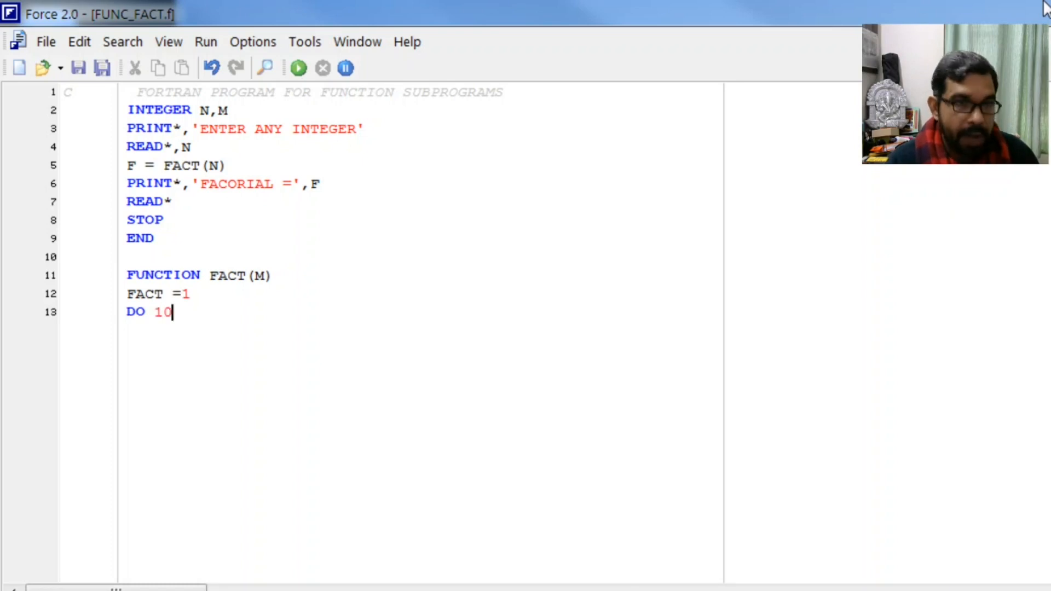
type("I=")
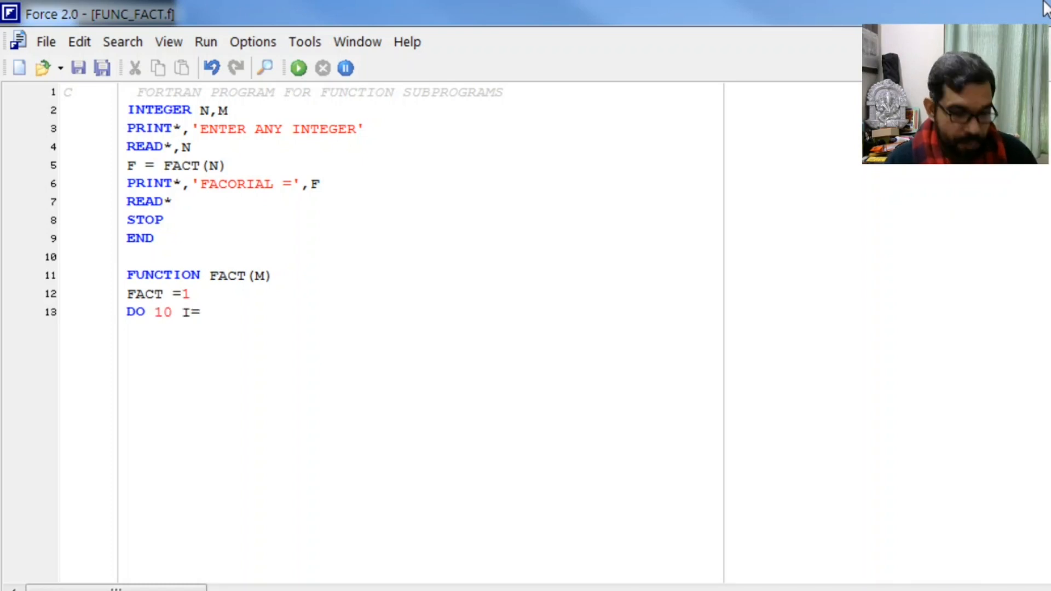
type("1,M")
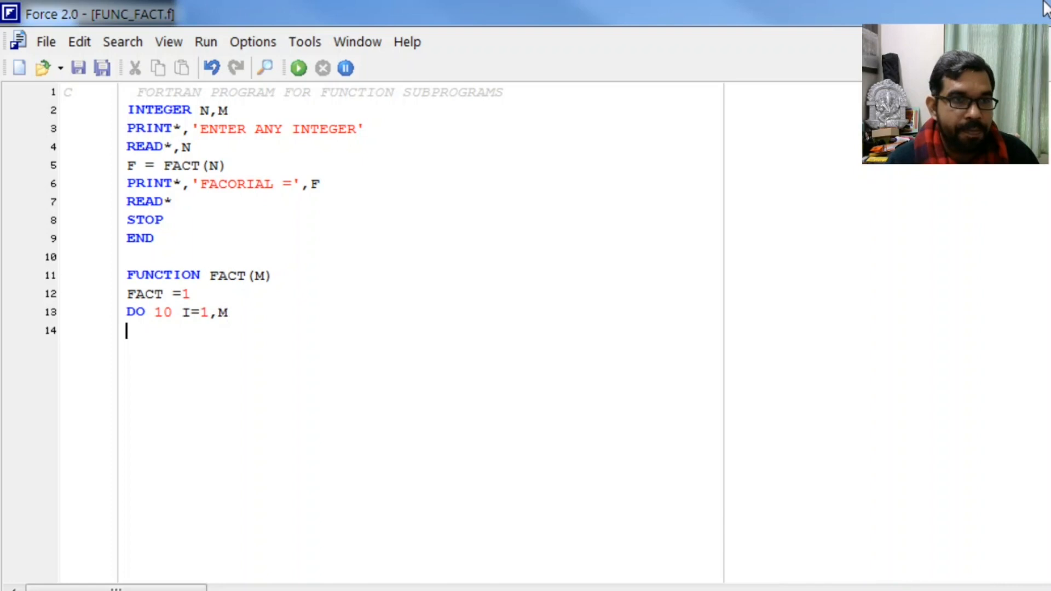
type("FACT")
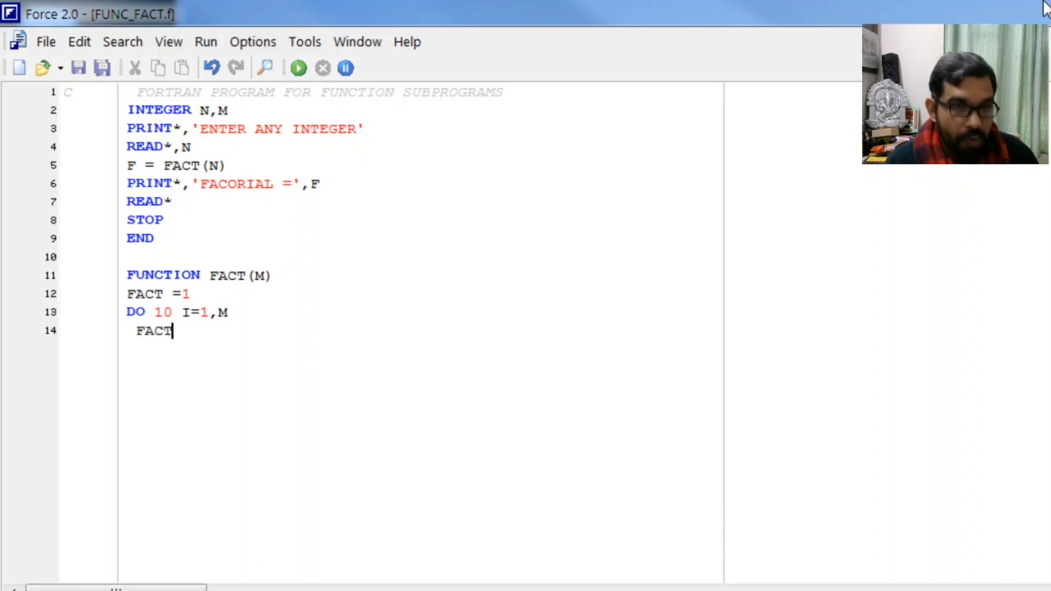
type("= FAC")
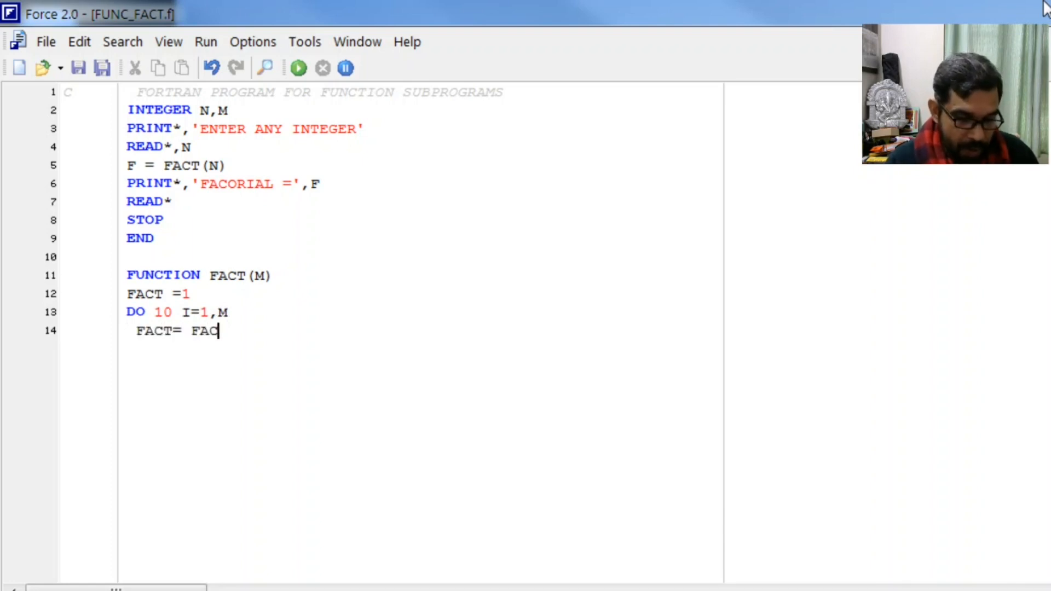
type("T*I")
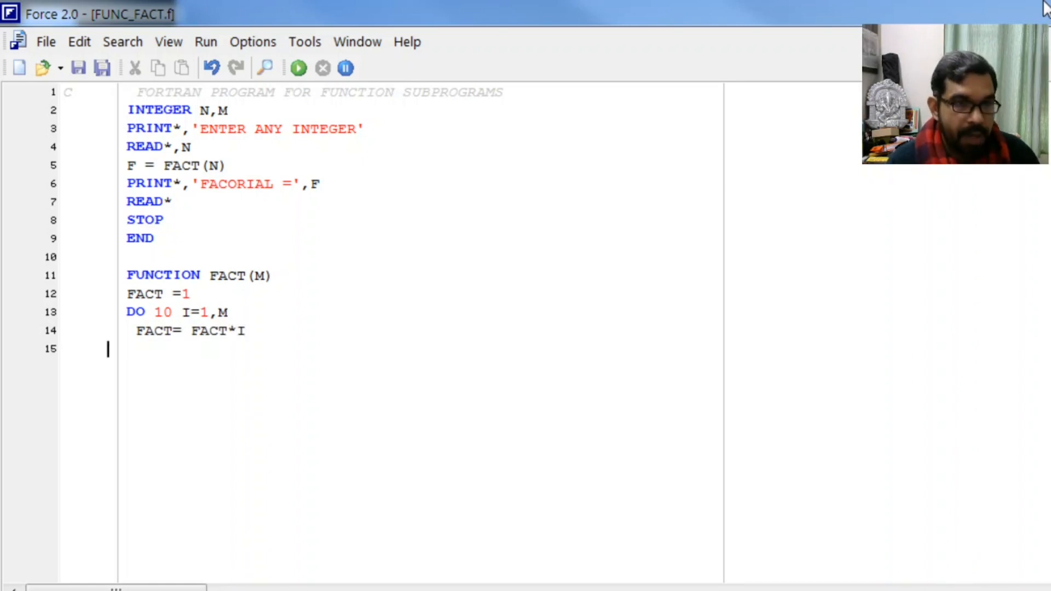
Step: Close the loop with 10 CONTINUE, then add RETURN and STOP
type("10")
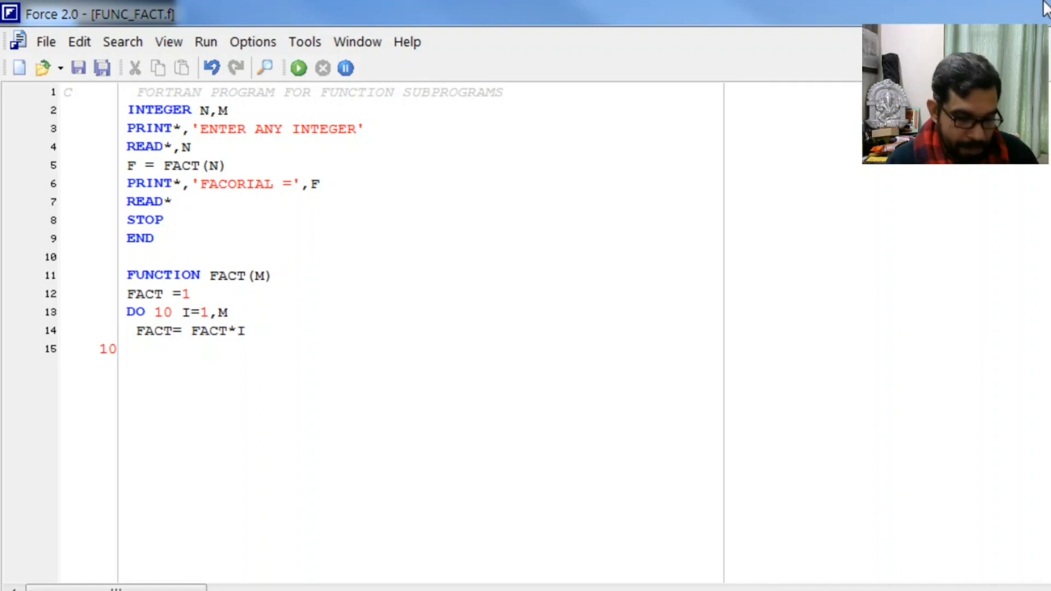
type("COMTINUE")
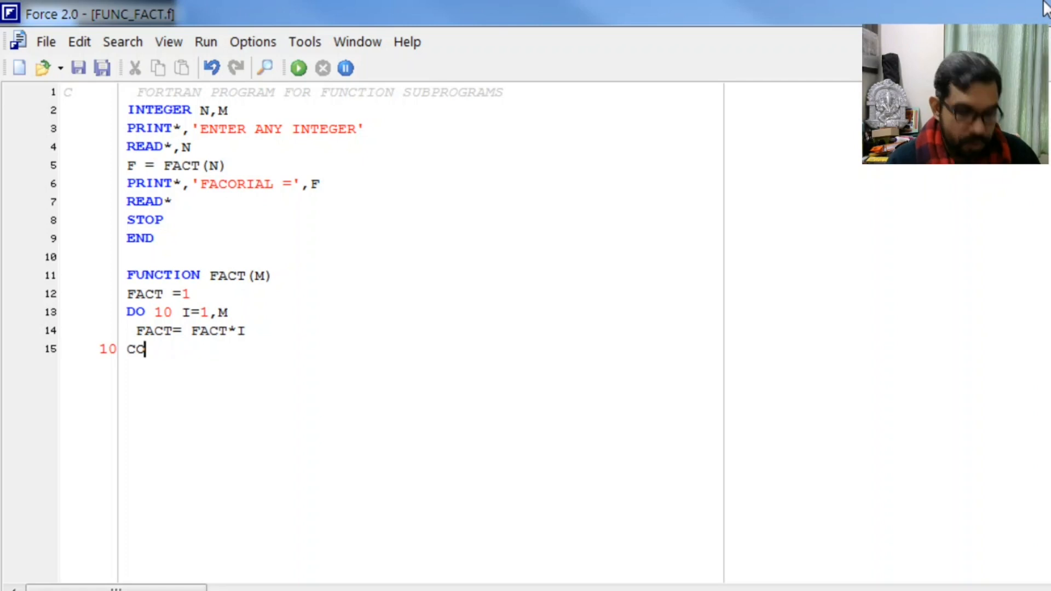
type("NTINUE")
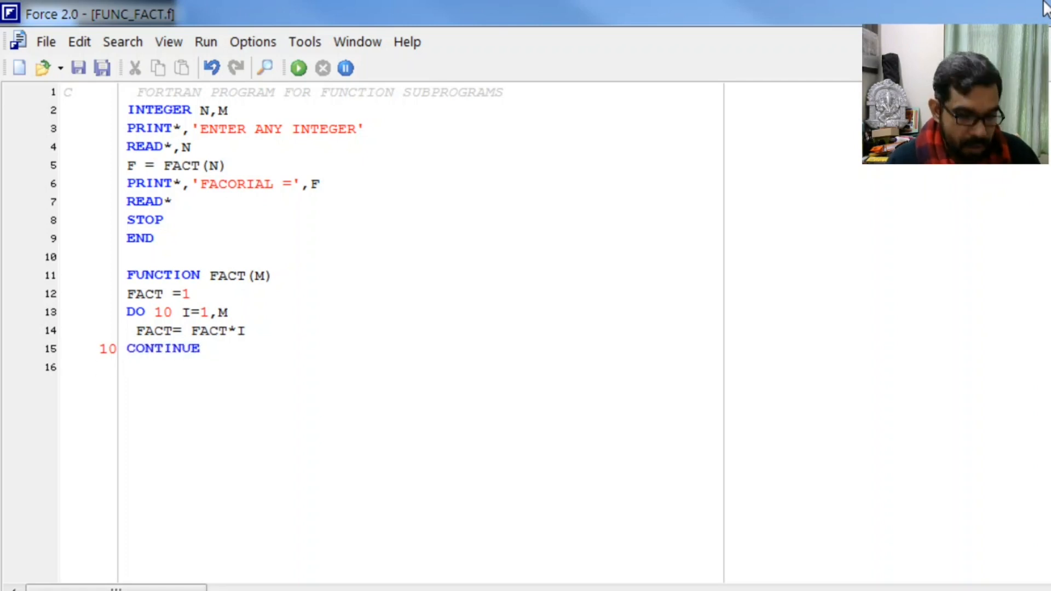
type("RETURN")
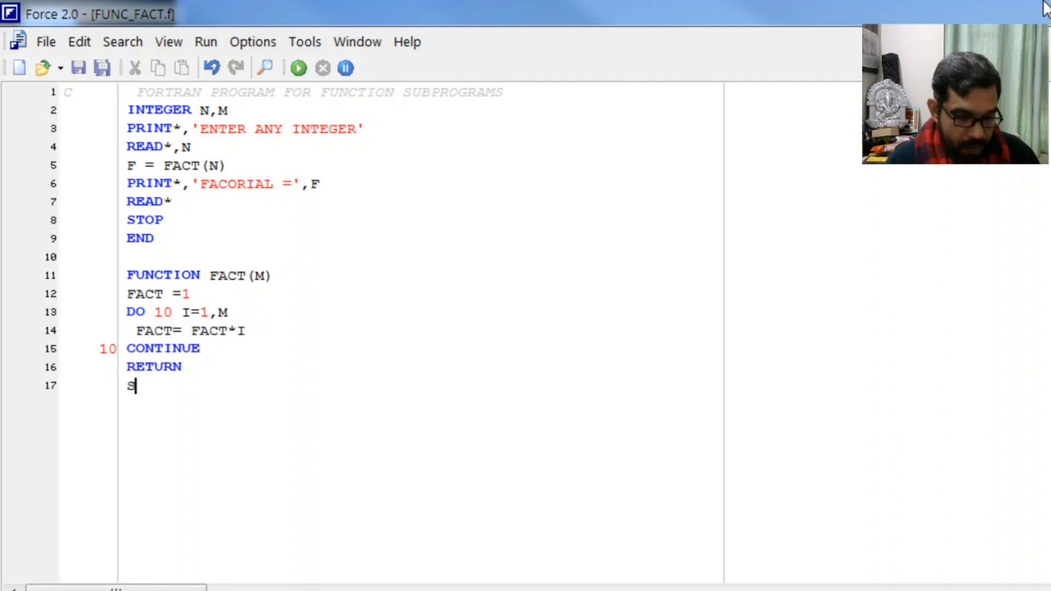
type("STOP")
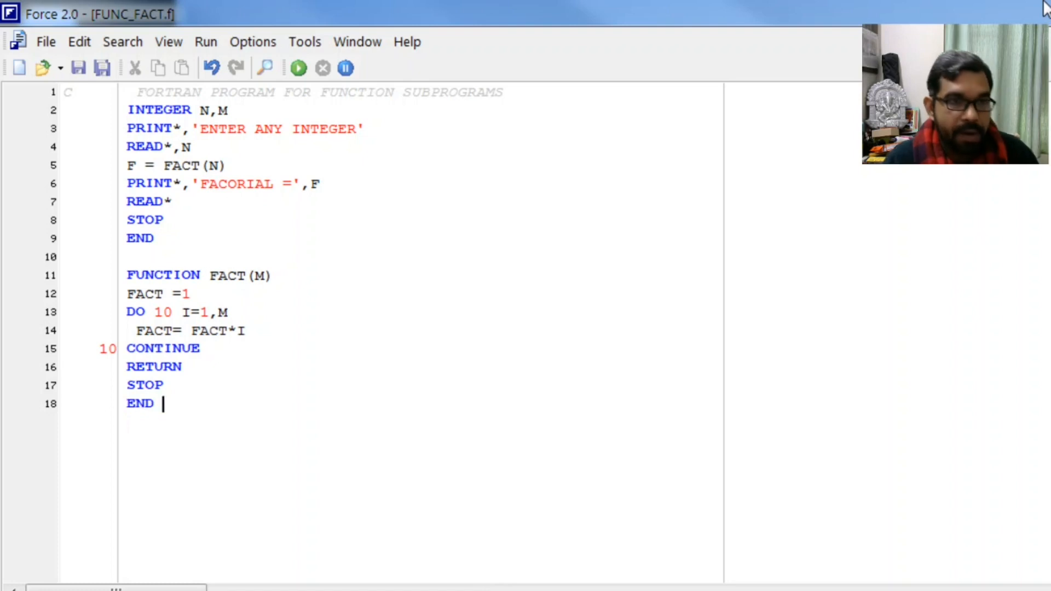
mouse_move(17, 476)
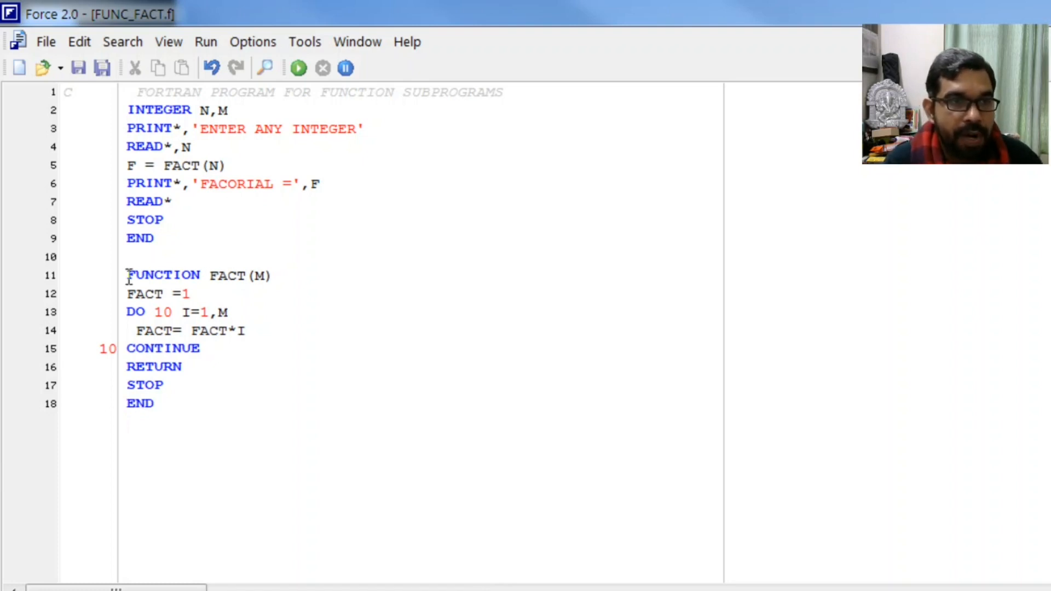
mouse_move(82, 134)
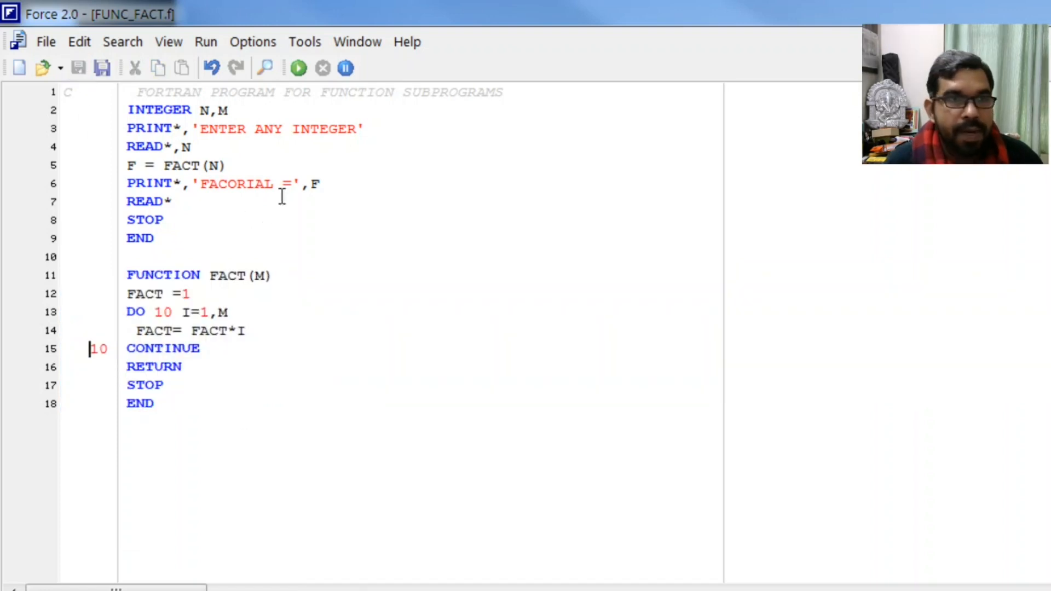
Step: Compile FUNC_FACT.f, accept the zero-error report, and run the program
left_click(169, 41)
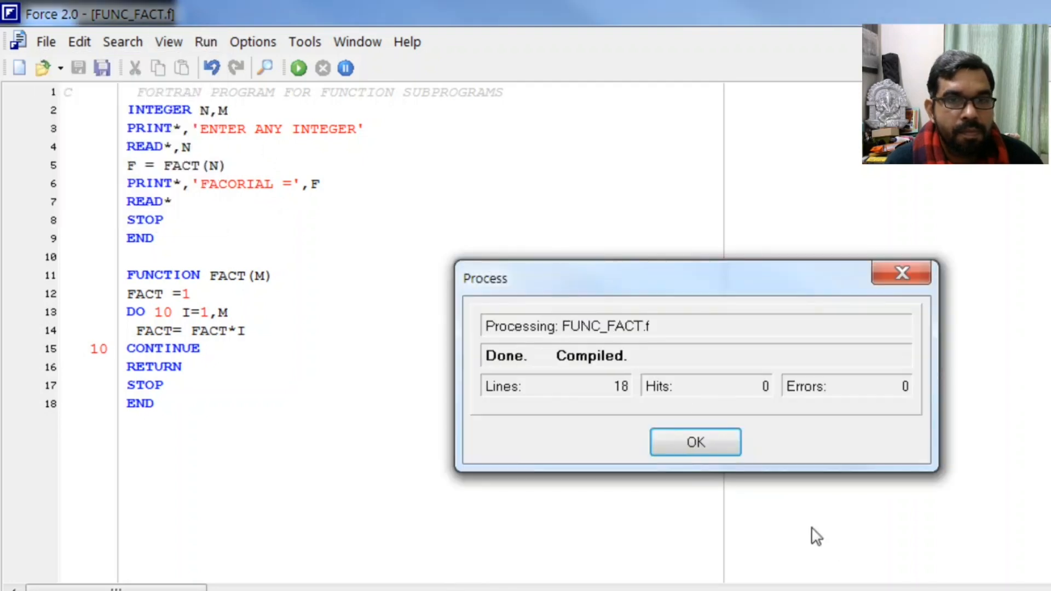
left_click(695, 441)
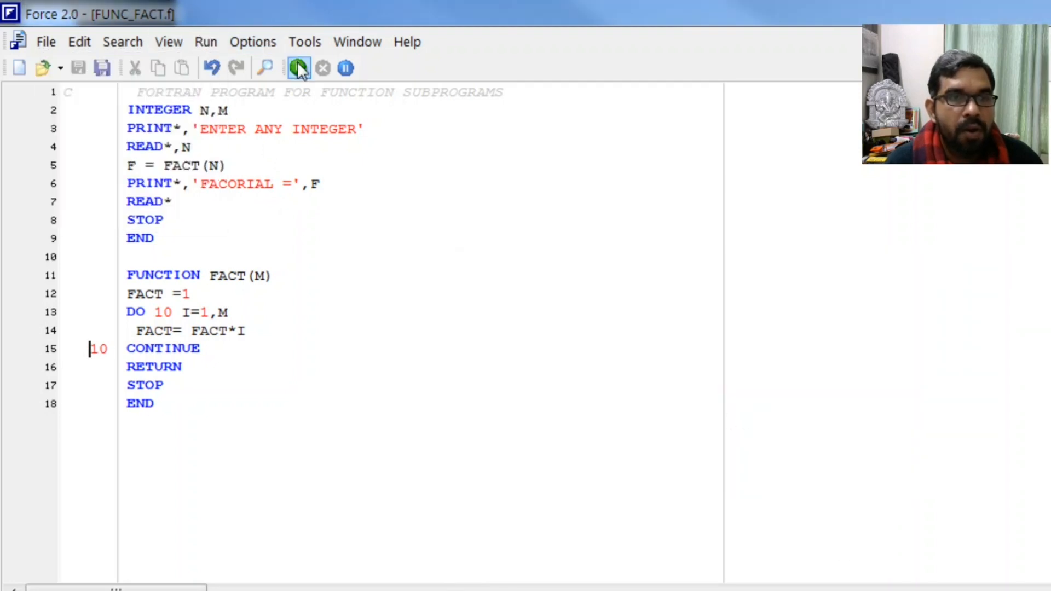
left_click(297, 67)
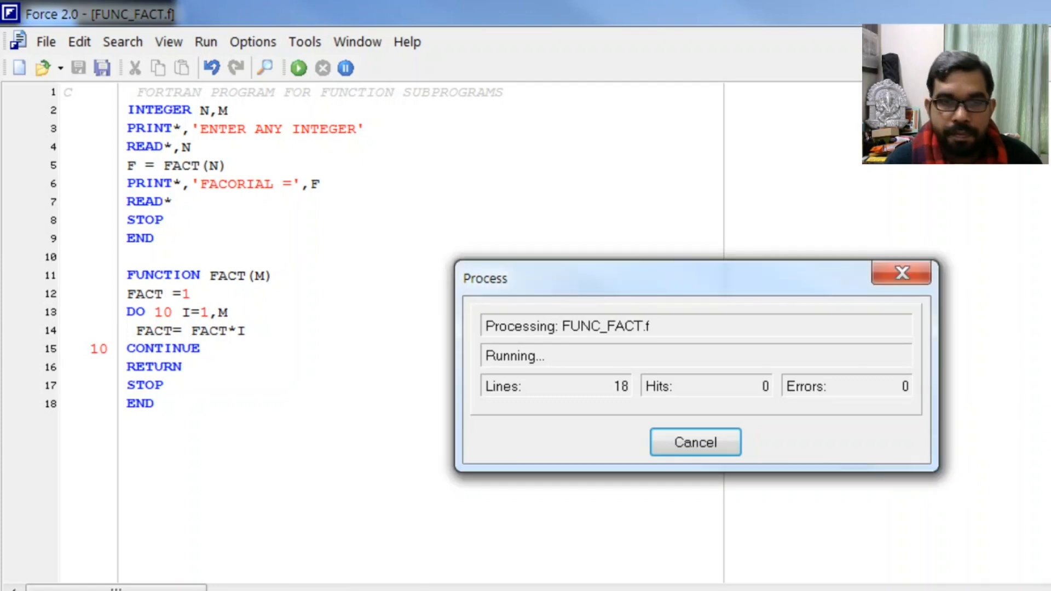
mouse_move(799, 434)
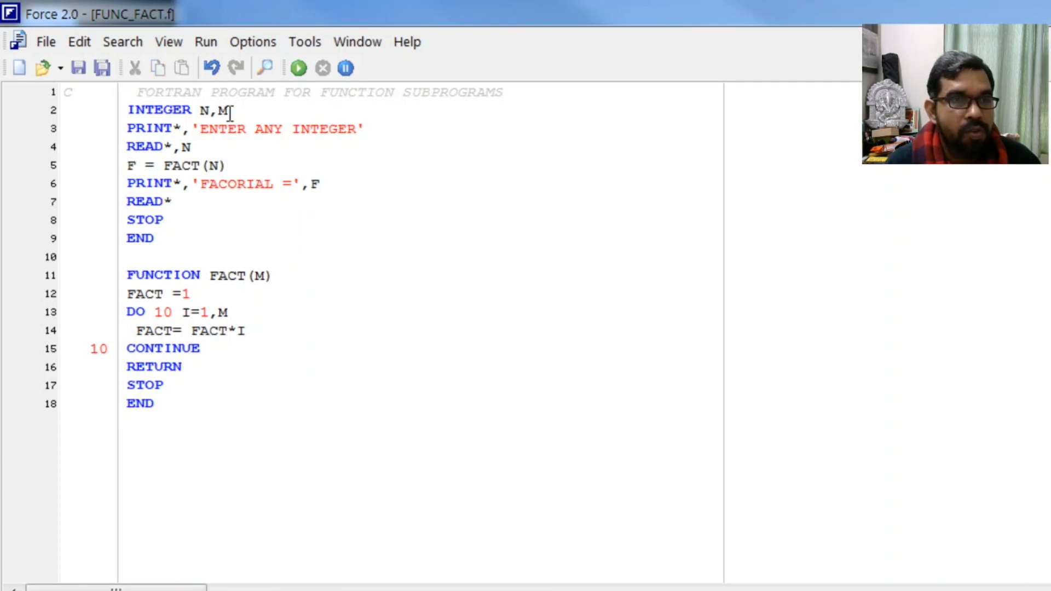
type(",")
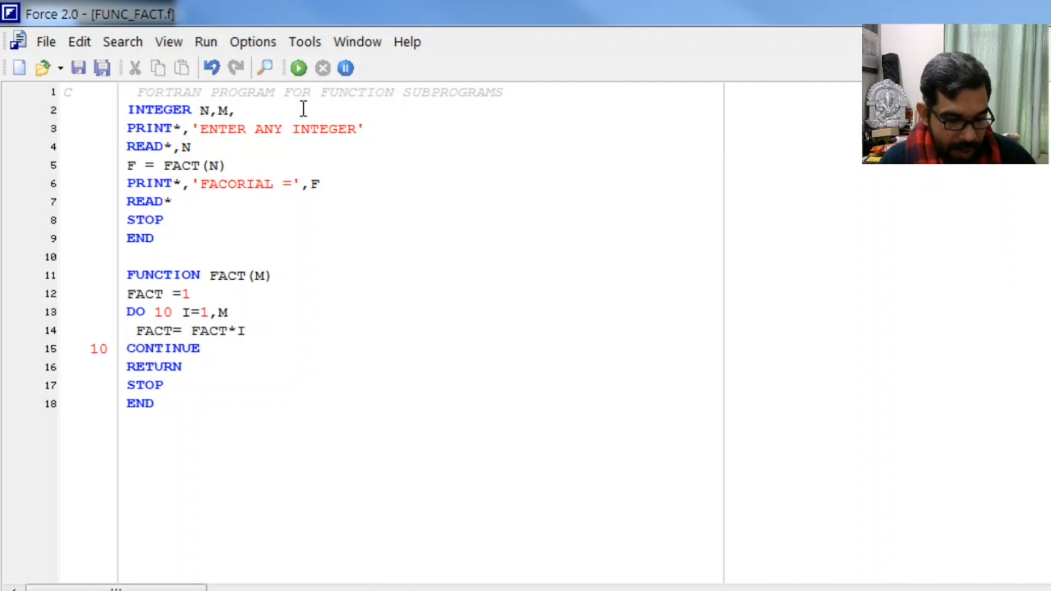
type("F")
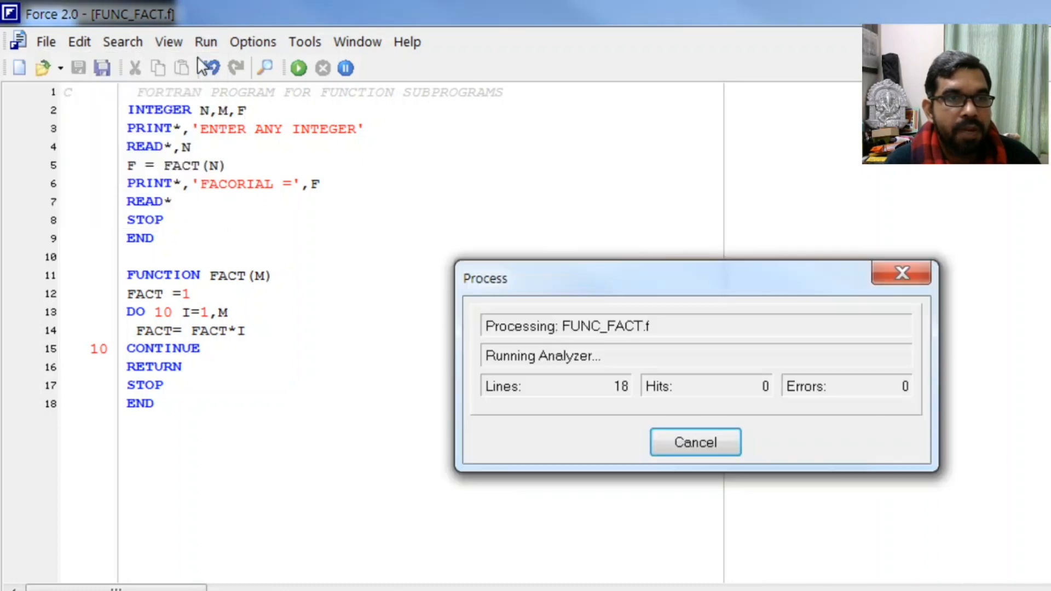
left_click(695, 442)
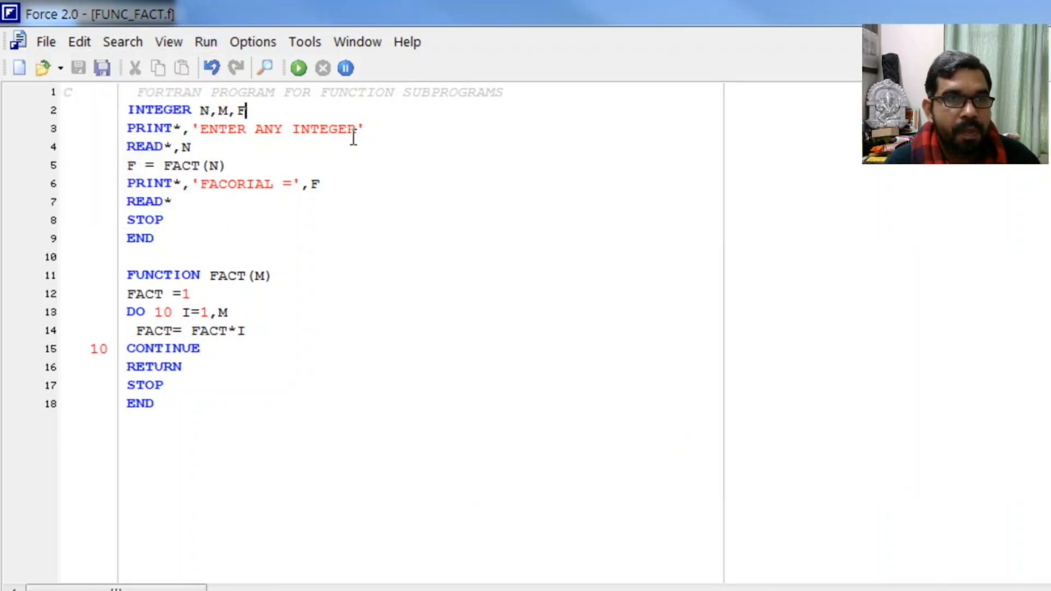
left_click(297, 68)
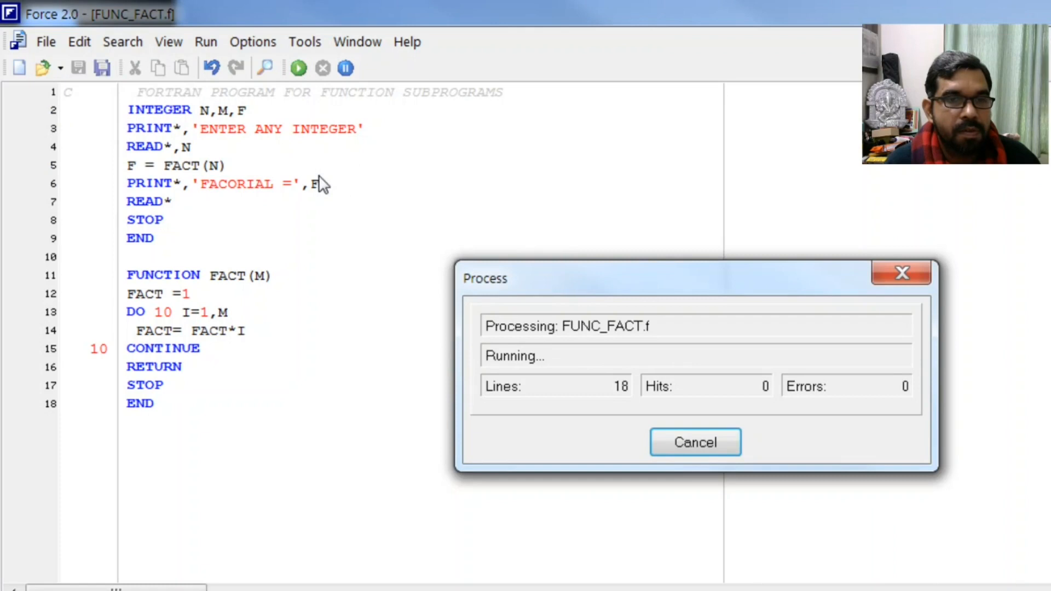
mouse_move(528, 224)
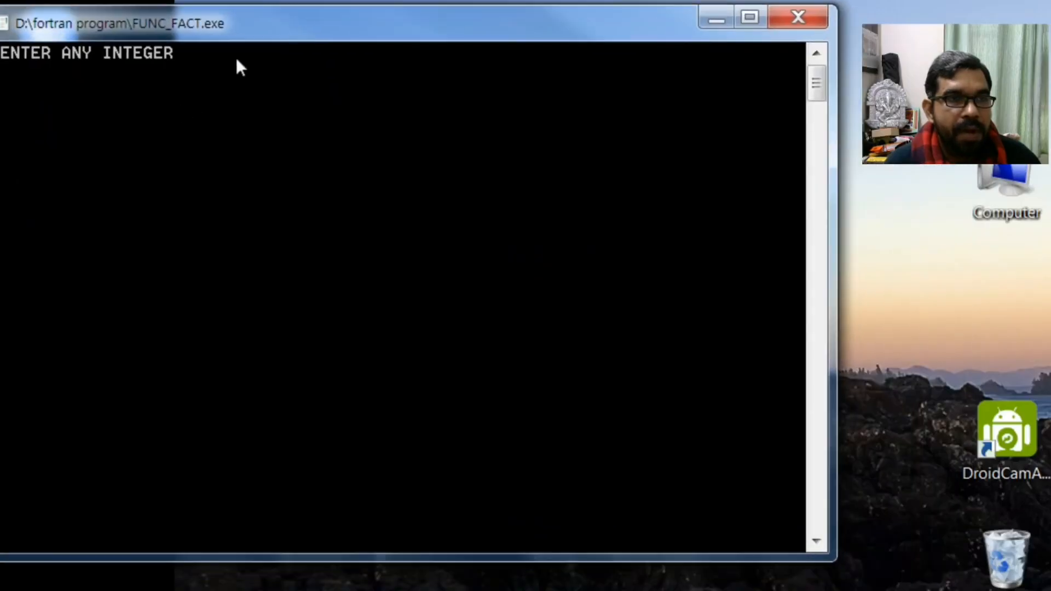
type("5")
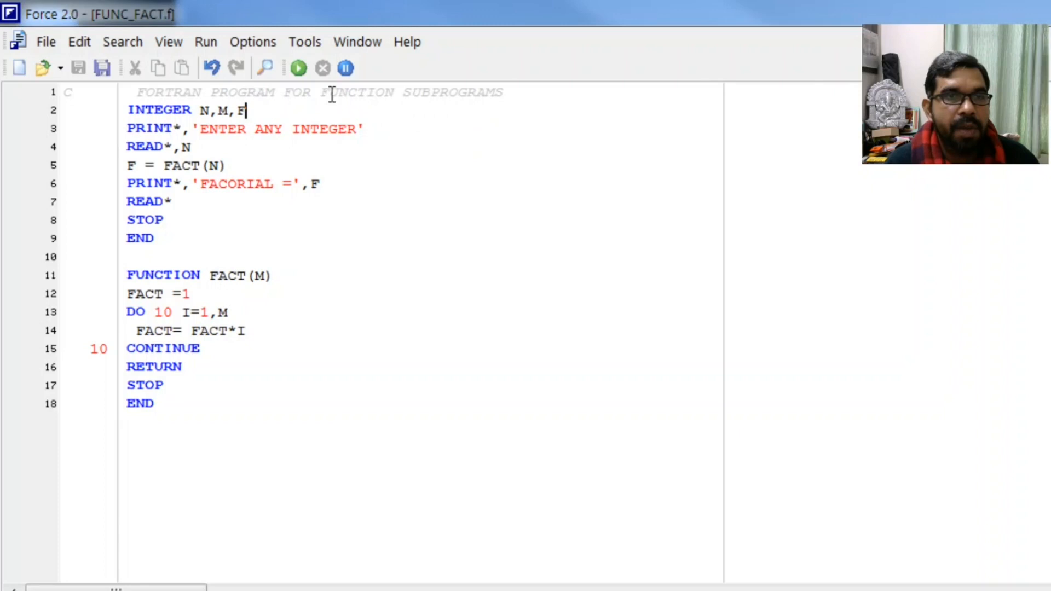
left_click(297, 67)
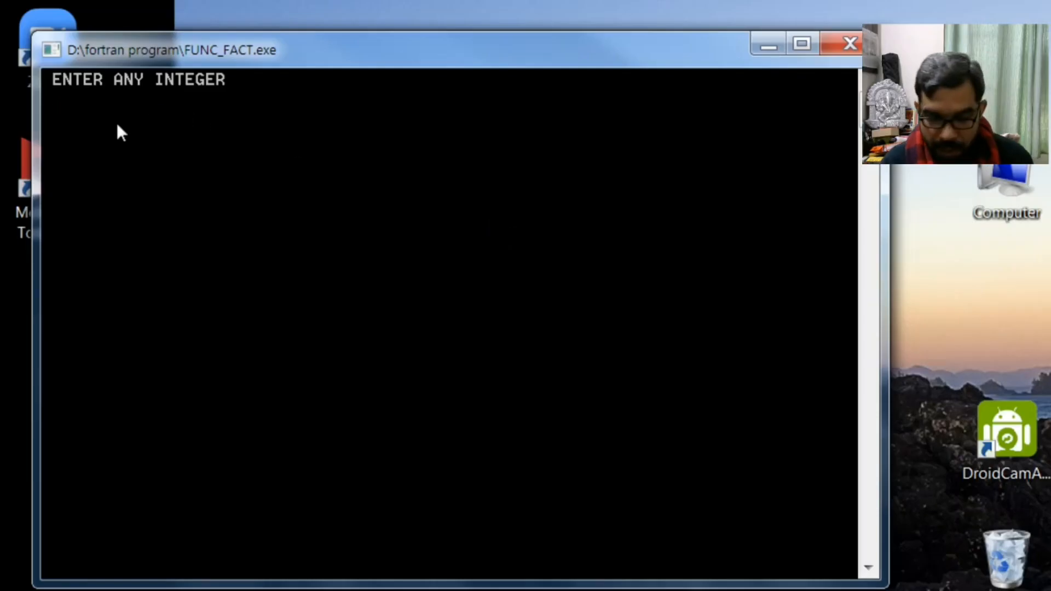
type("7")
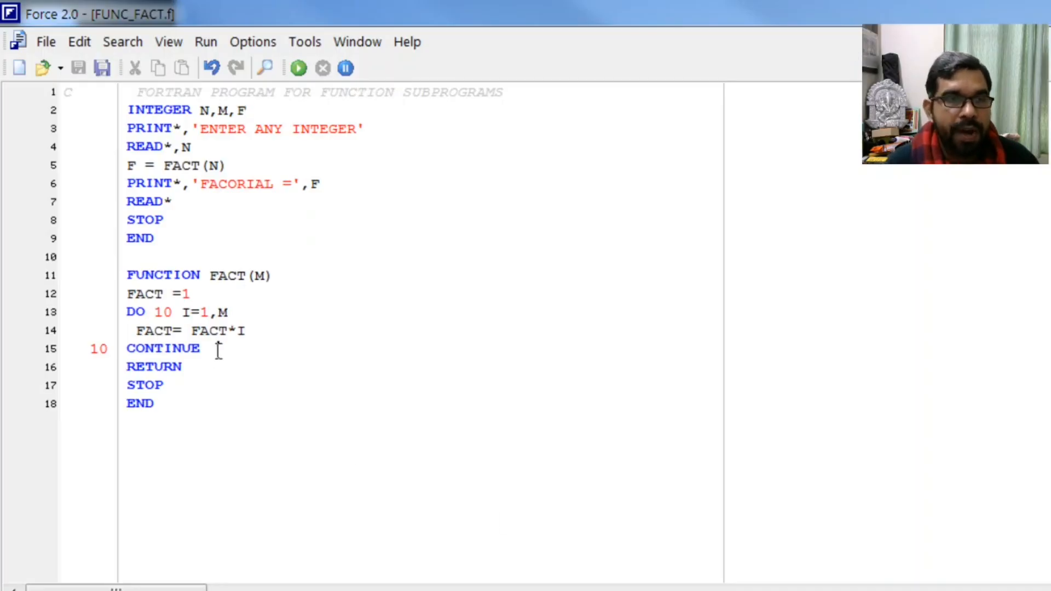
left_click_drag(126, 275, 200, 366)
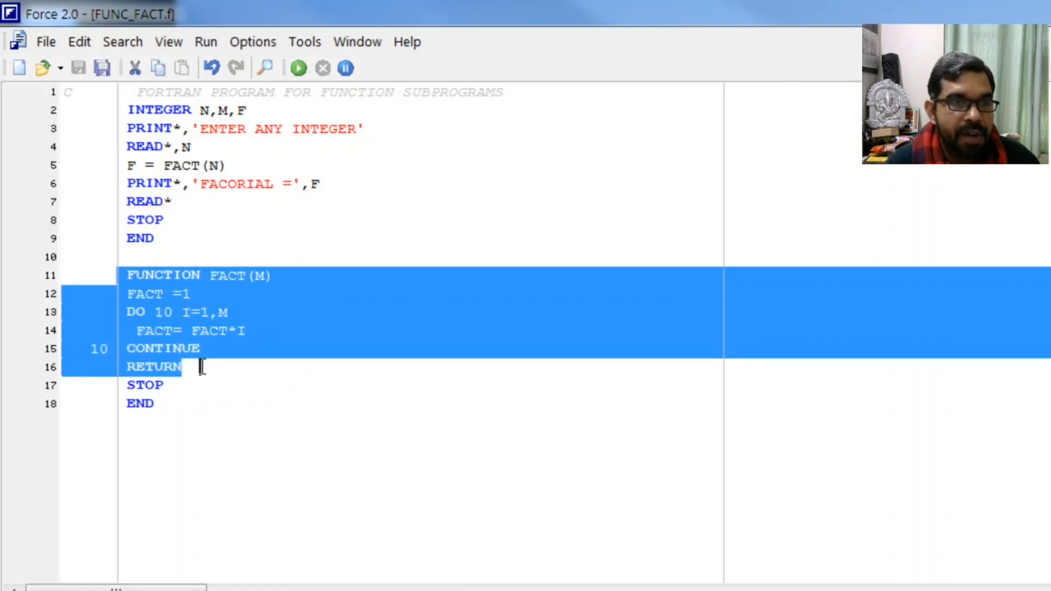
left_click(237, 312)
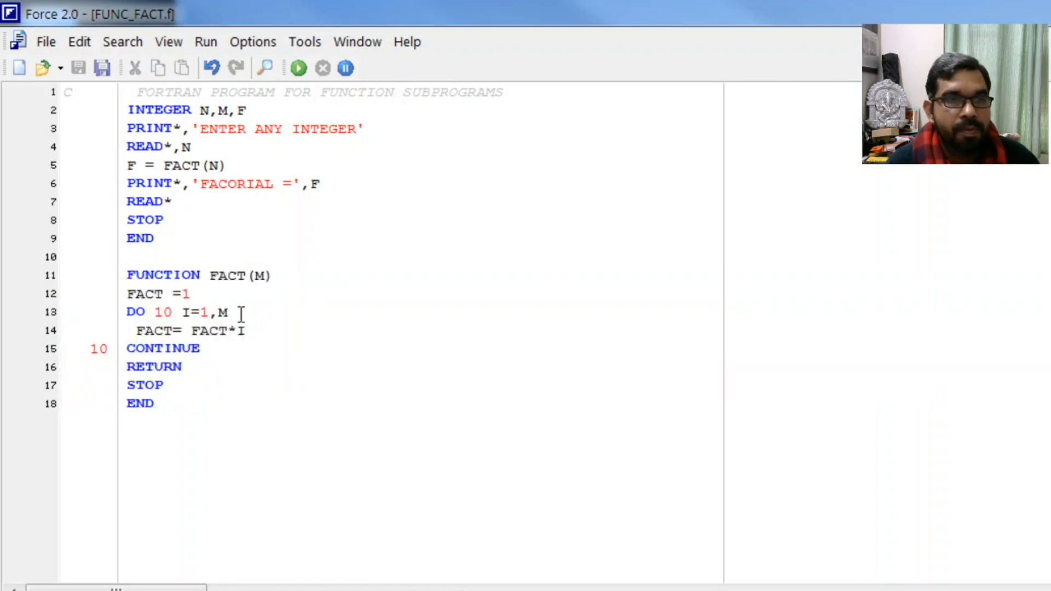
double_click(183, 166)
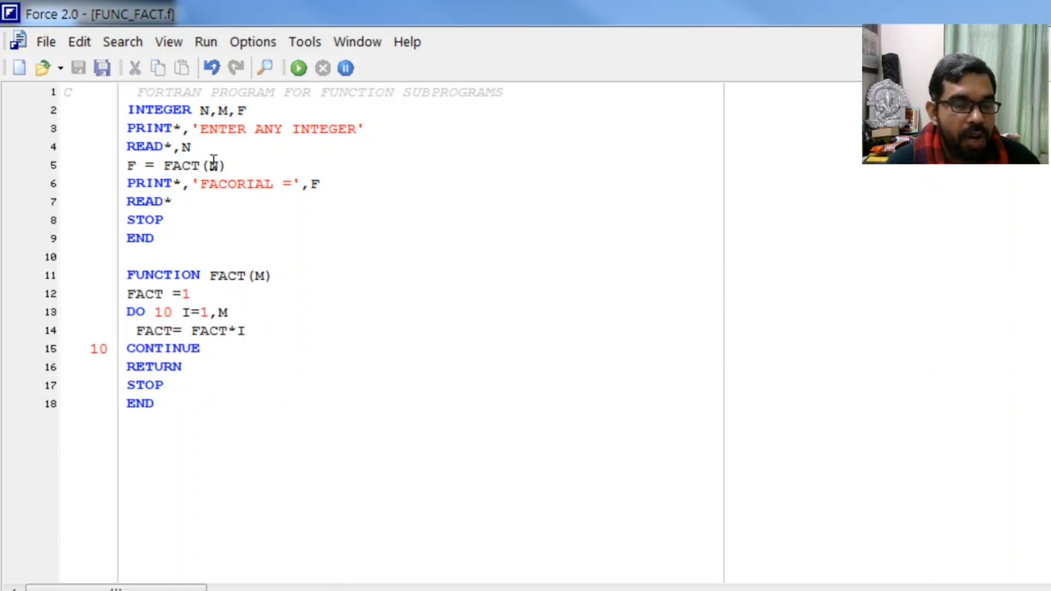
double_click(218, 165)
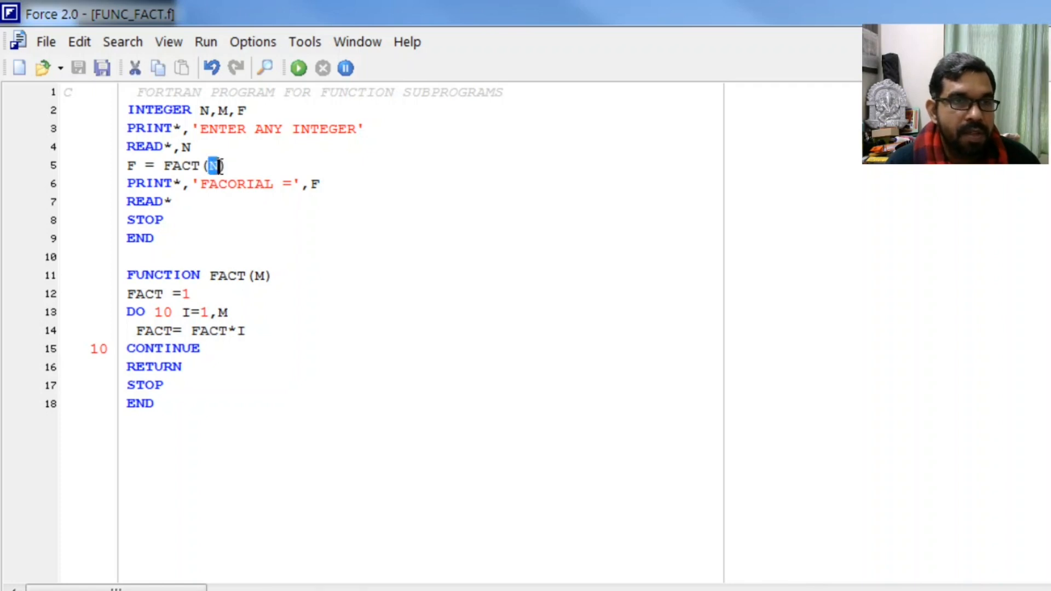
double_click(260, 275)
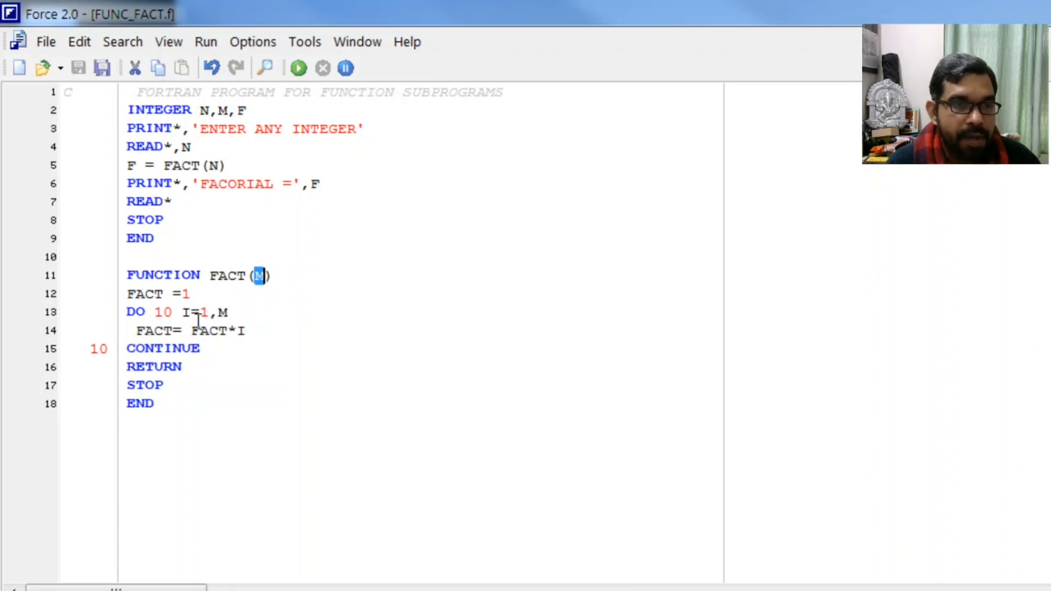
double_click(153, 366)
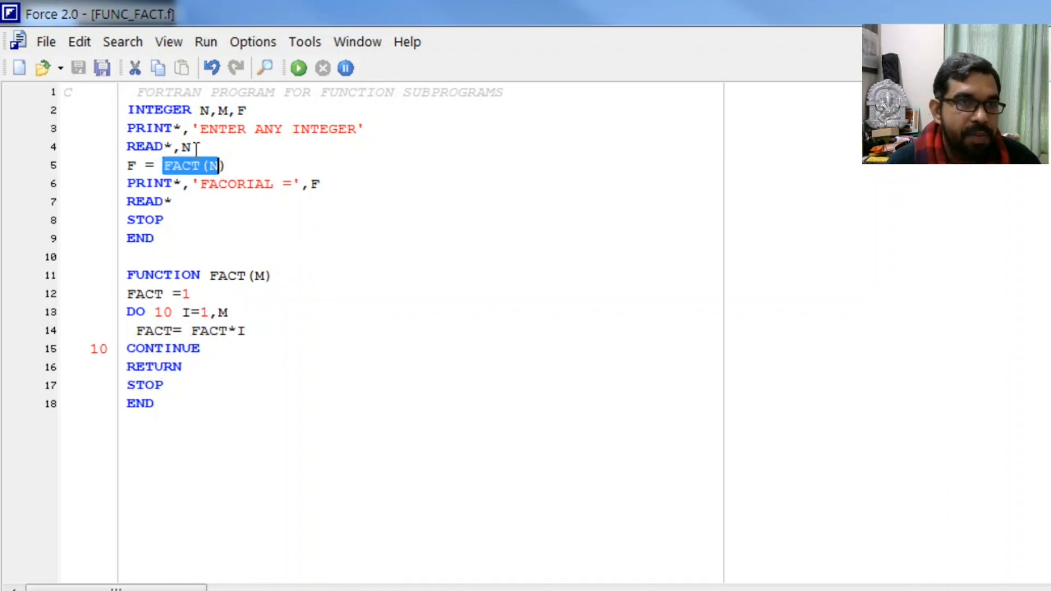
left_click(128, 165)
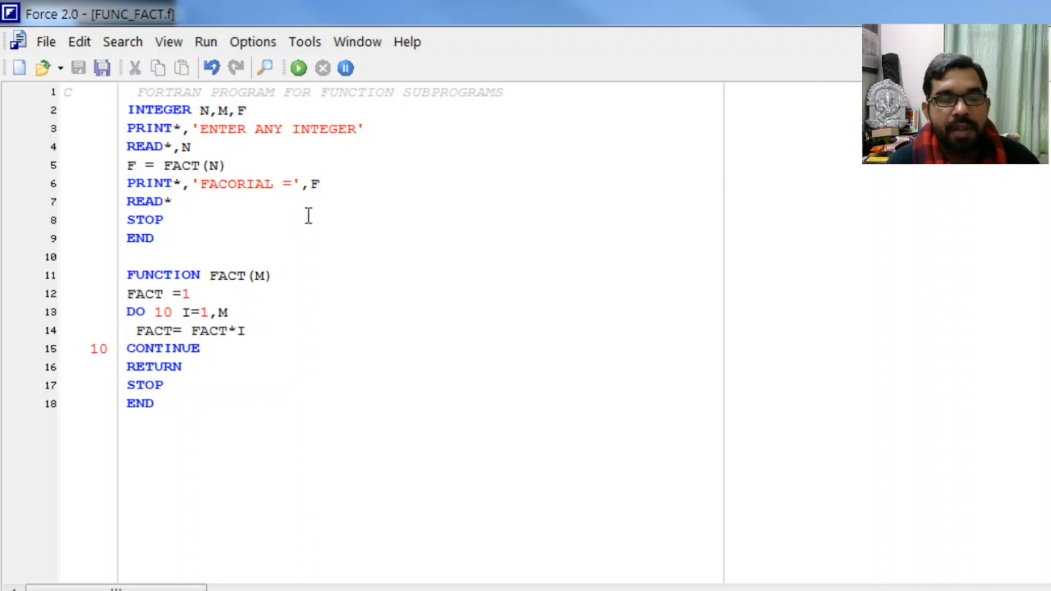
left_click(309, 220)
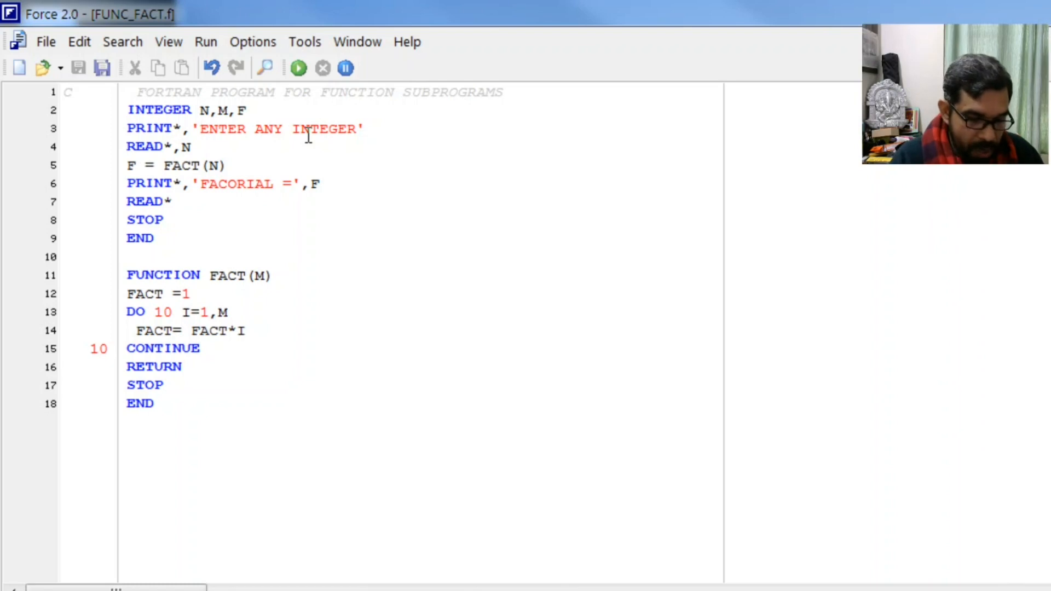
Step: Change the prompt to 'NUMBER OF TERMS OF SERIES' and add a line after READ
type("NUMBER")
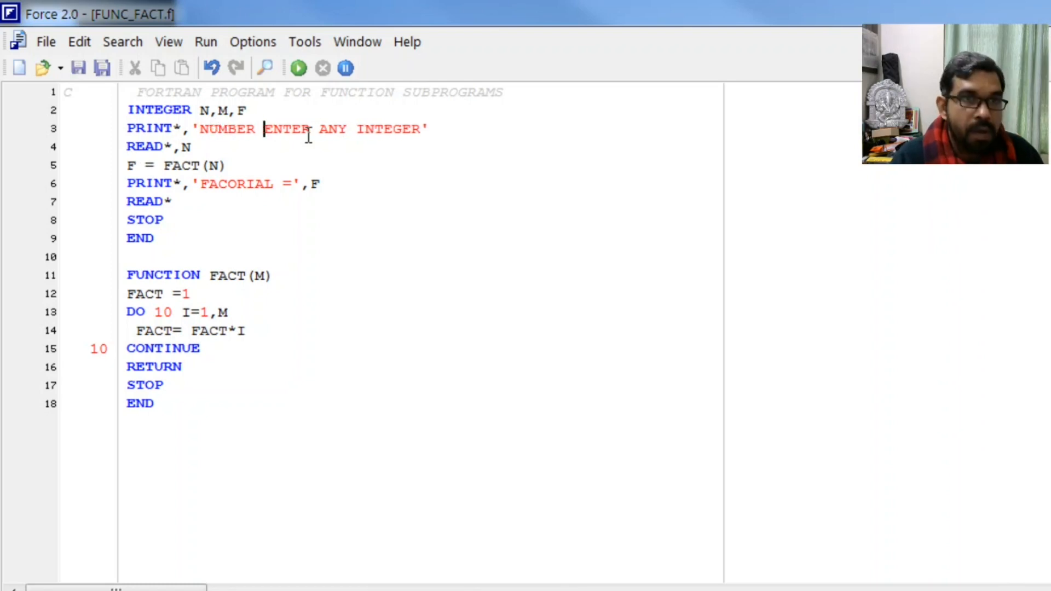
type("OF")
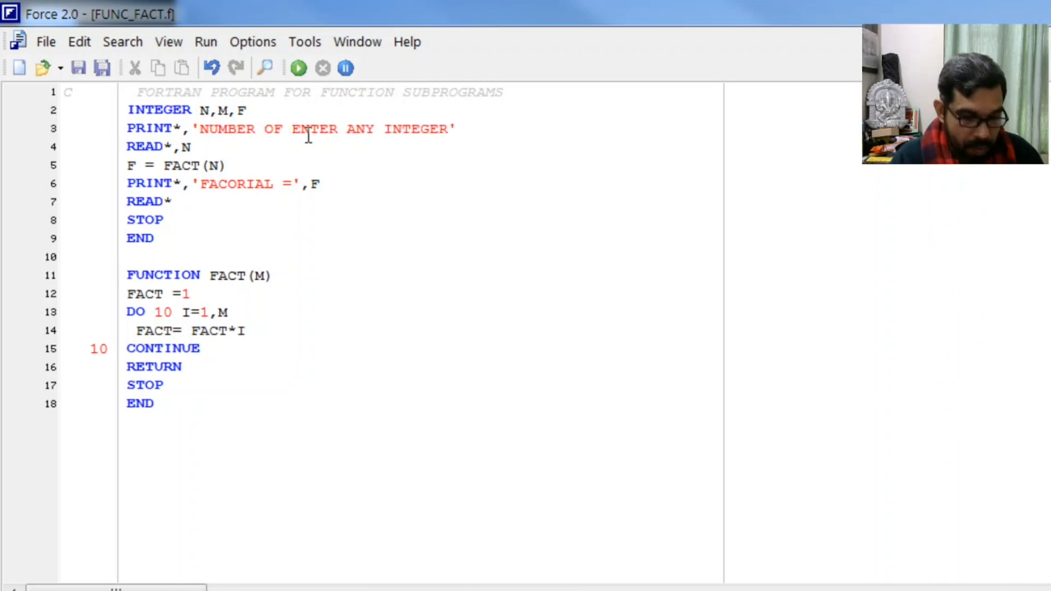
type("TERMS")
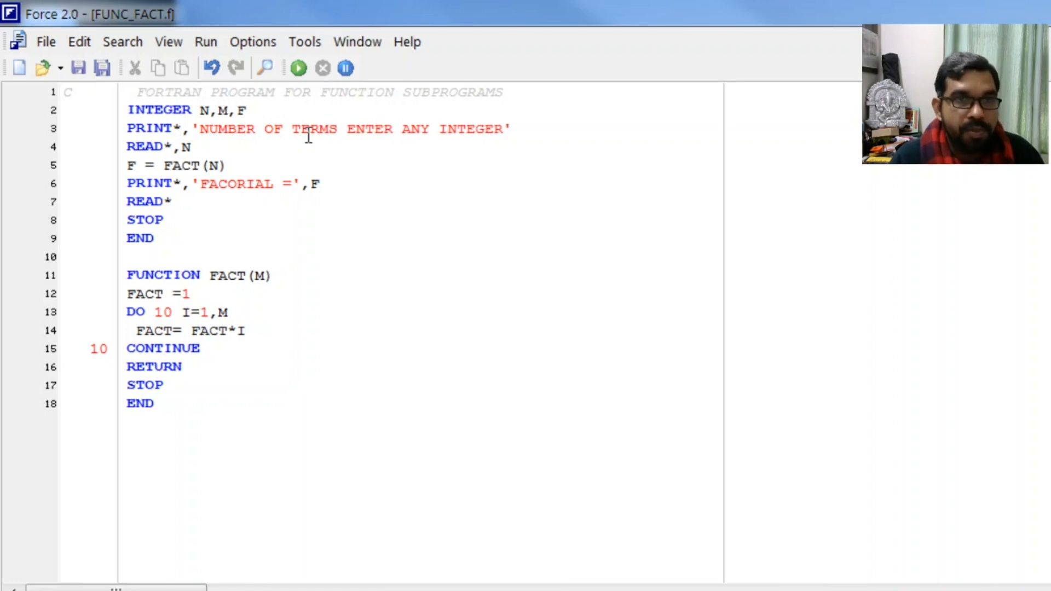
type("OF")
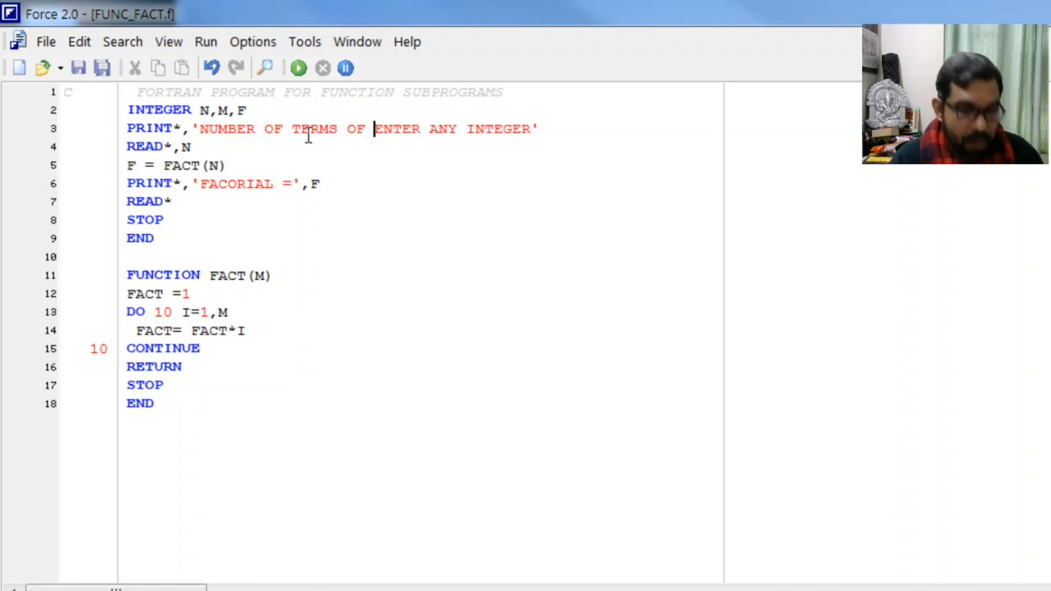
type("SERIES::")
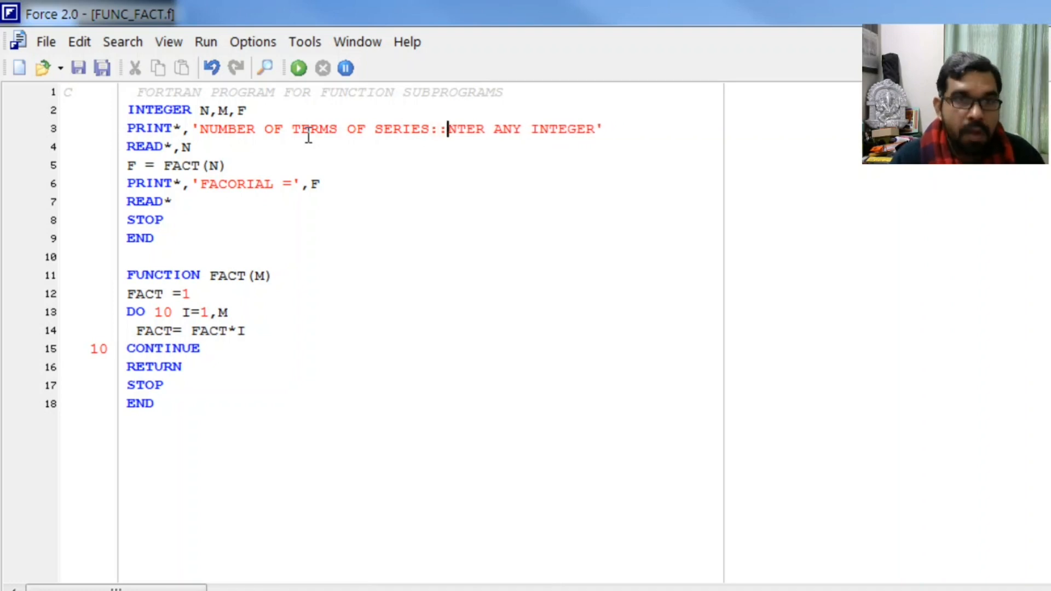
key("Delete")
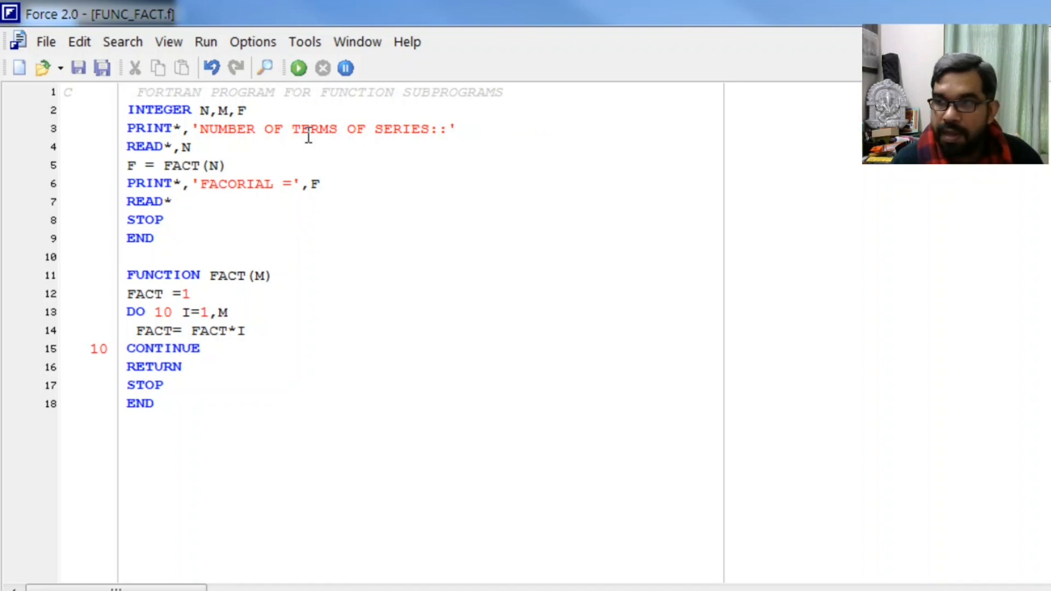
key("Enter")
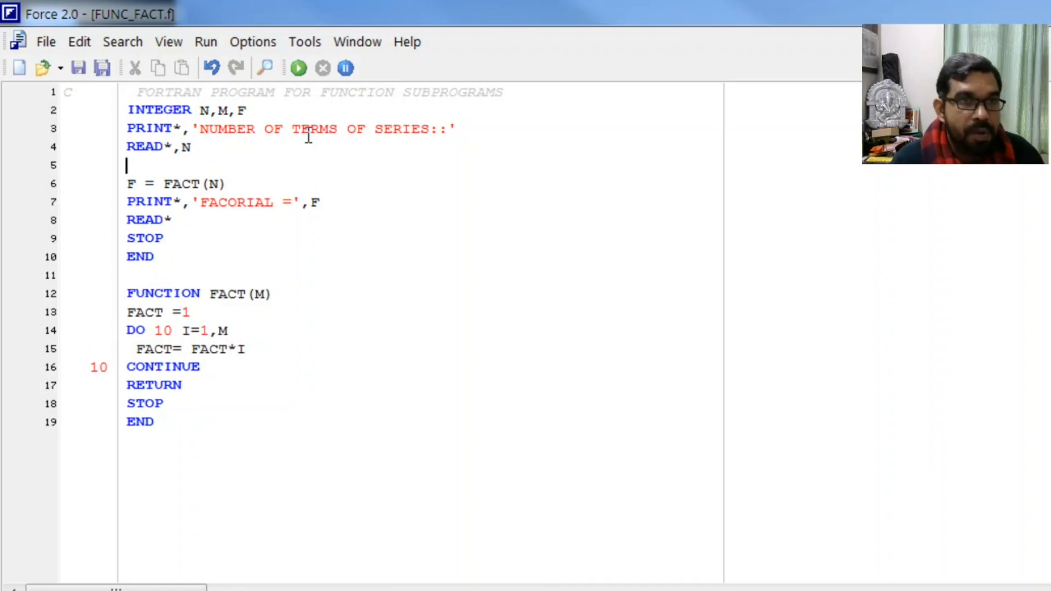
Step: Set SUM = 1, loop DO 20 I=1 adding 1/FACT(I) to SUM, and delete F = FACT(N)
type("SUM =")
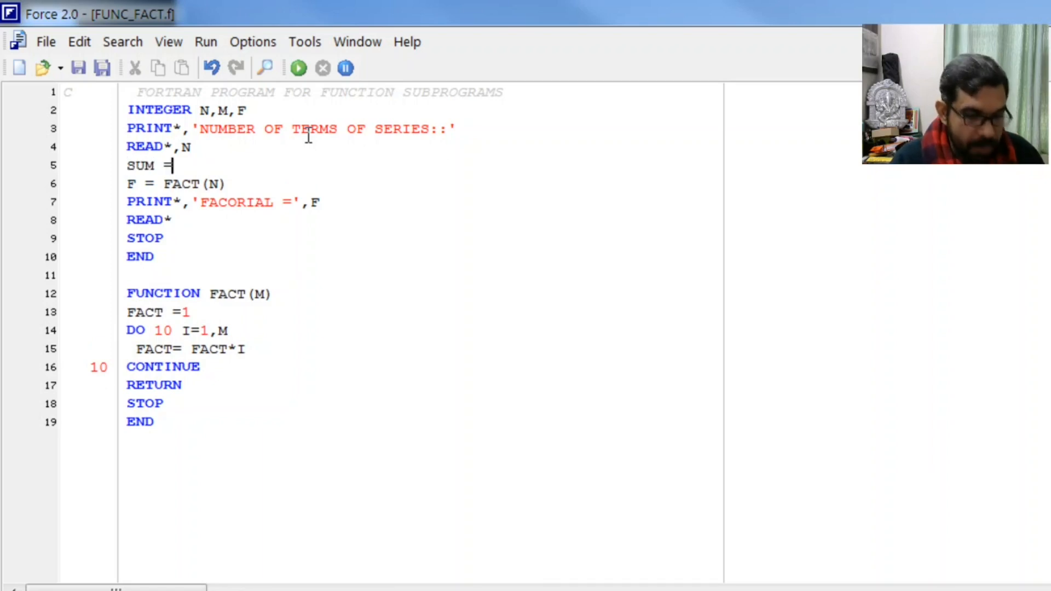
type("1")
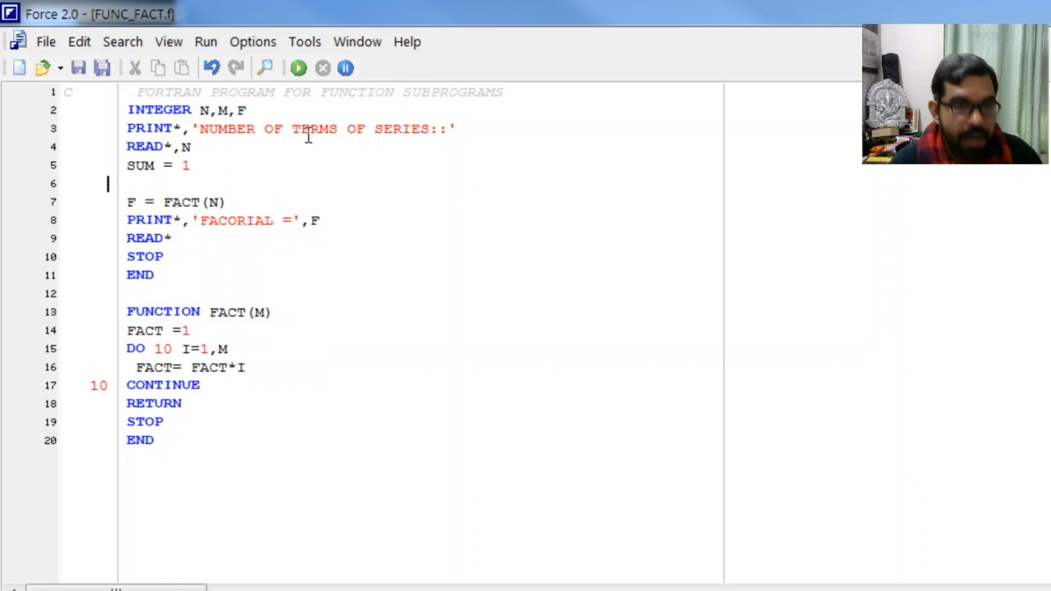
type("DO")
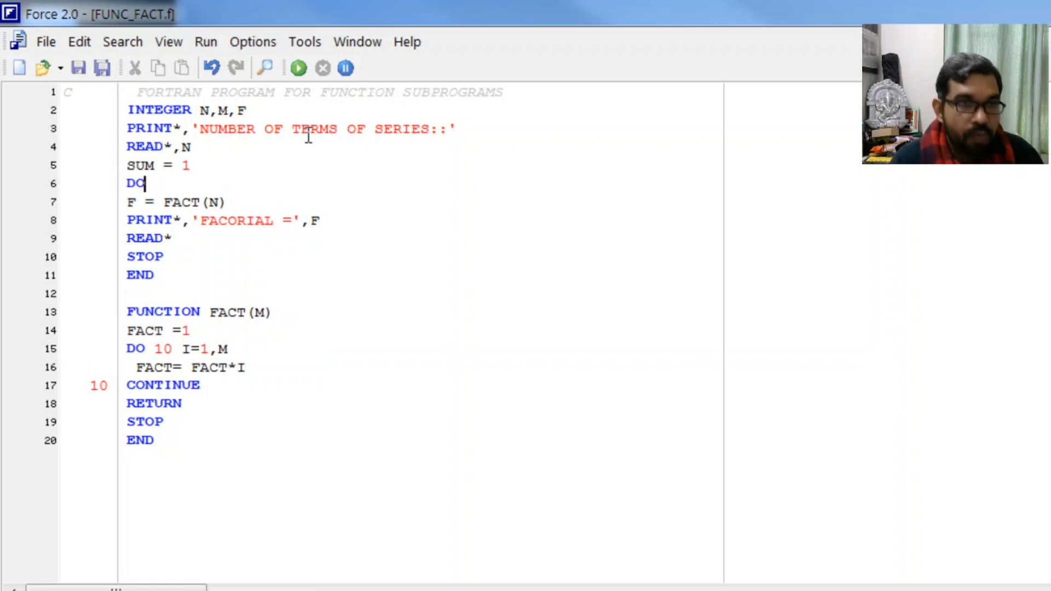
type("20")
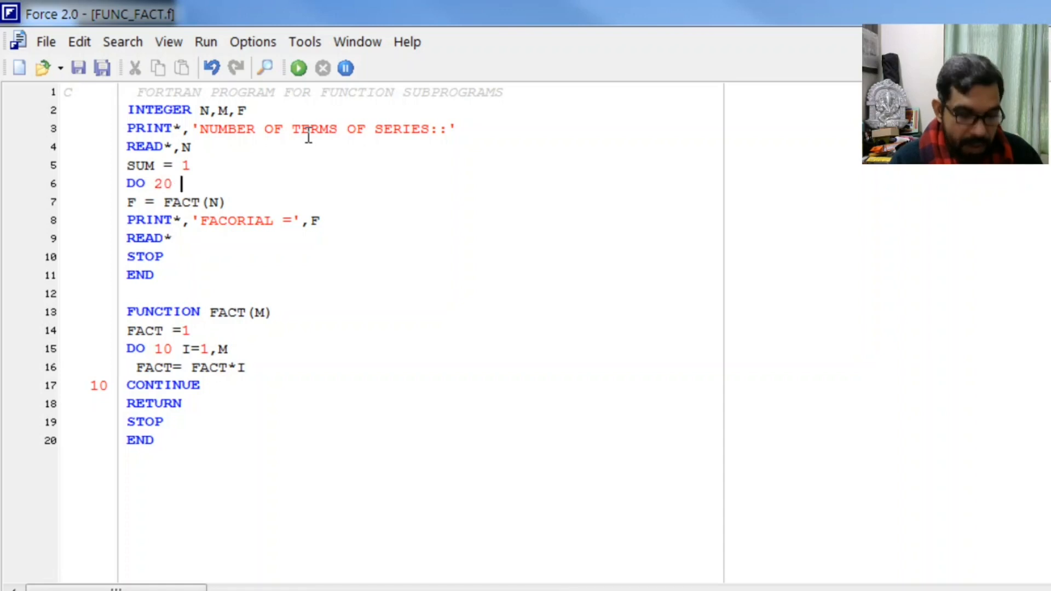
type("I=1,N")
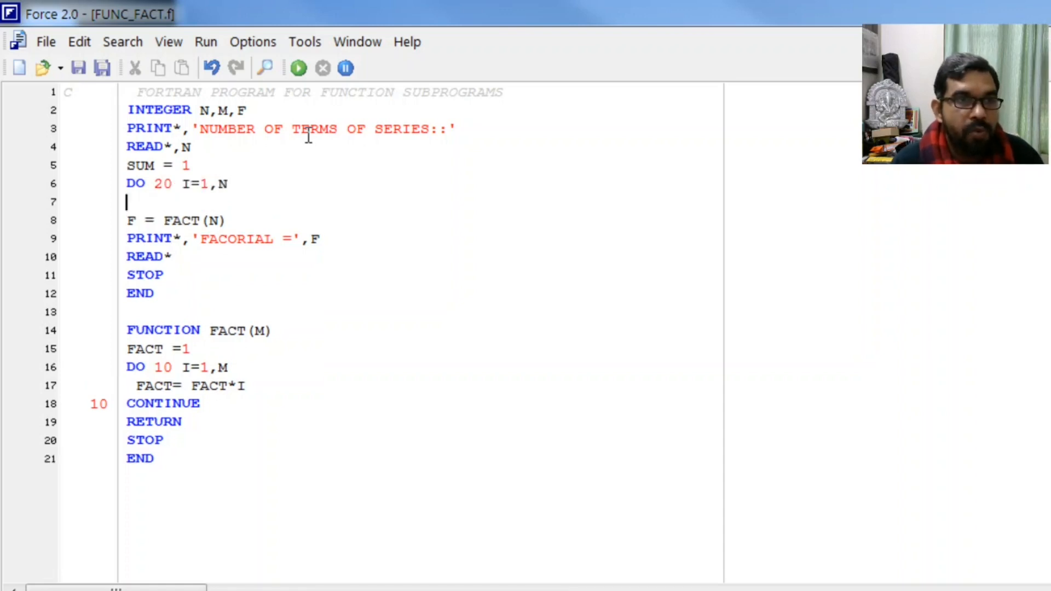
type("SUM")
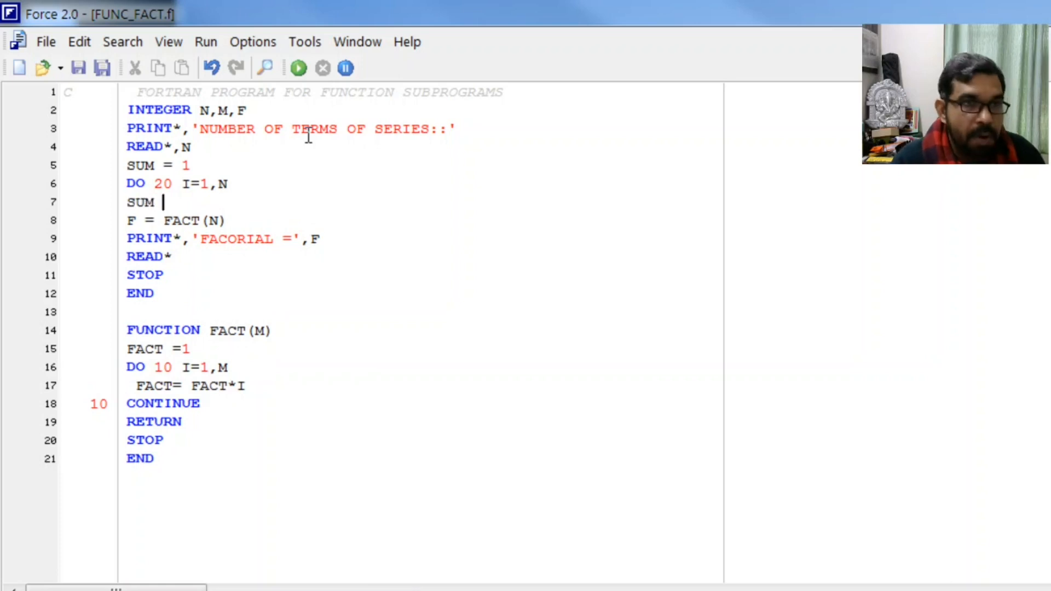
type("= SUM")
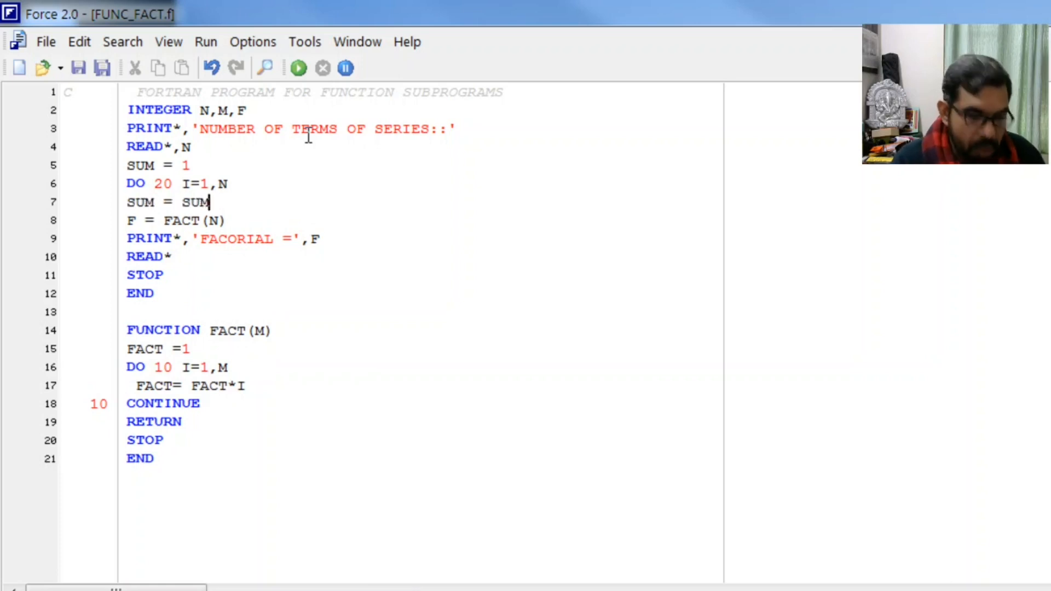
type("+")
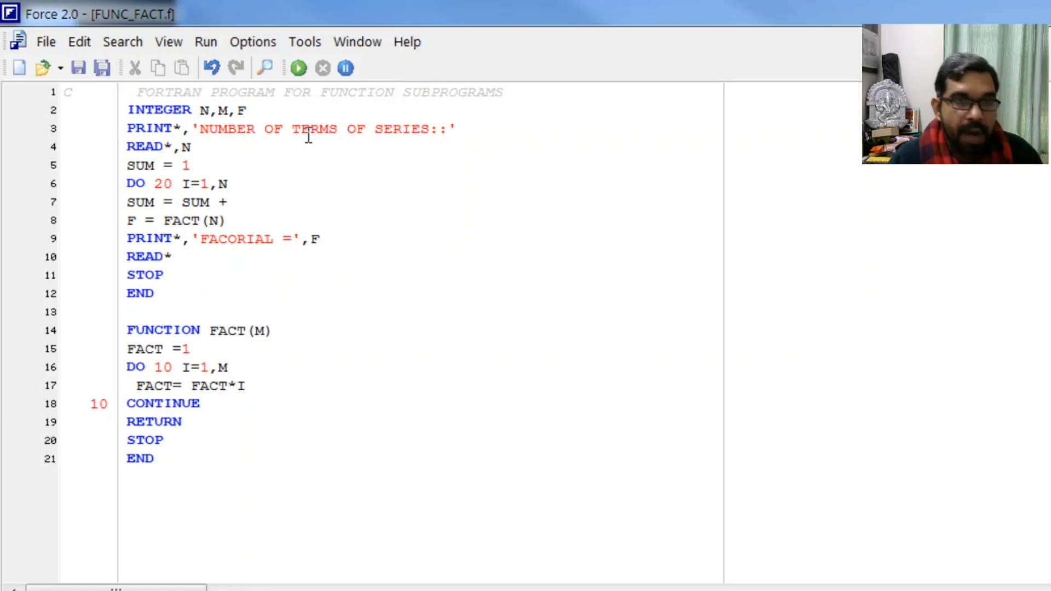
left_click(227, 202)
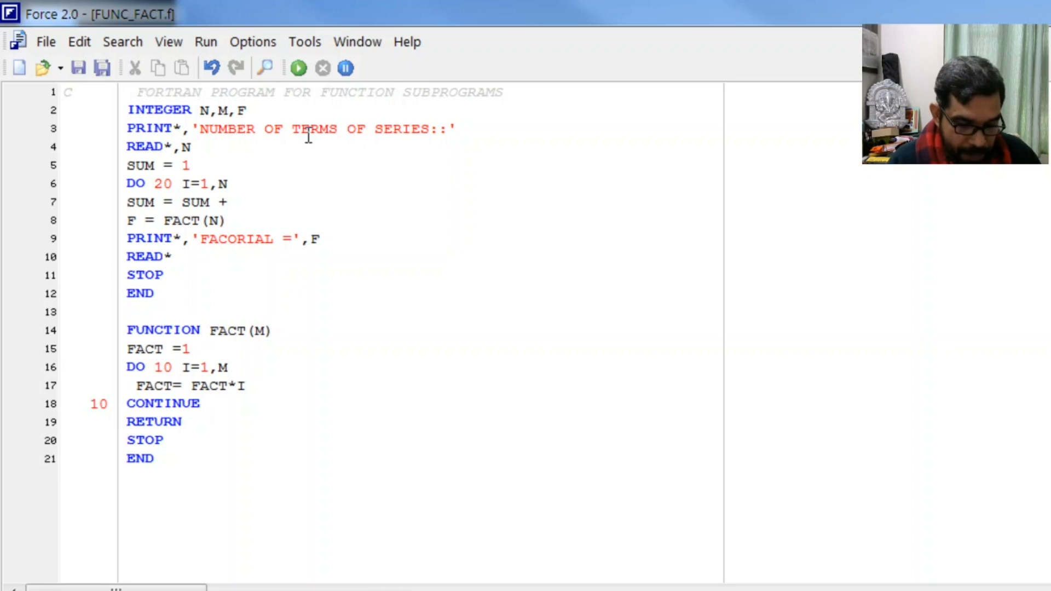
type("1/FA")
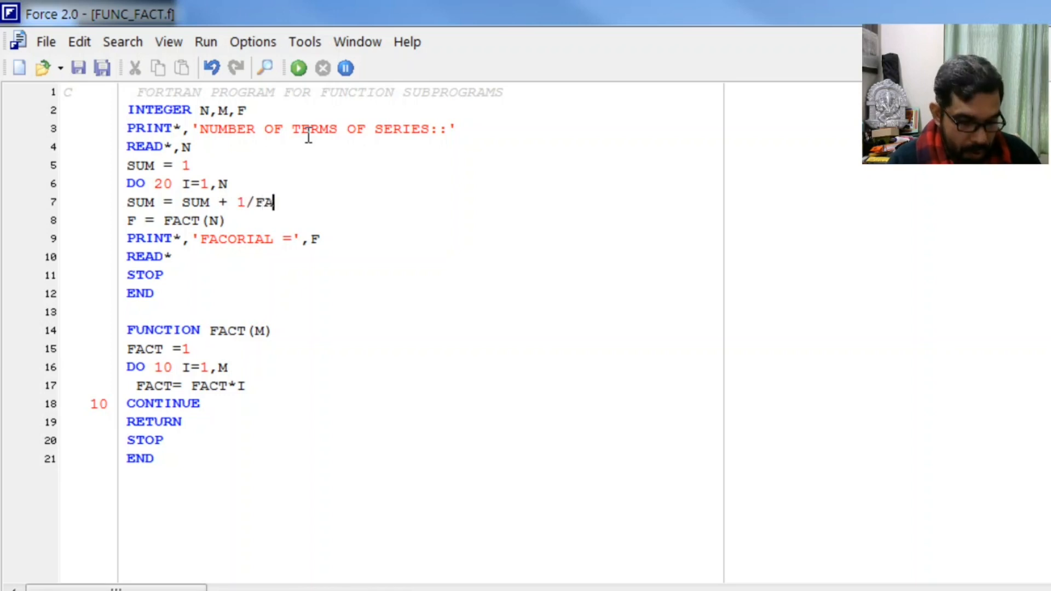
type("CT (")
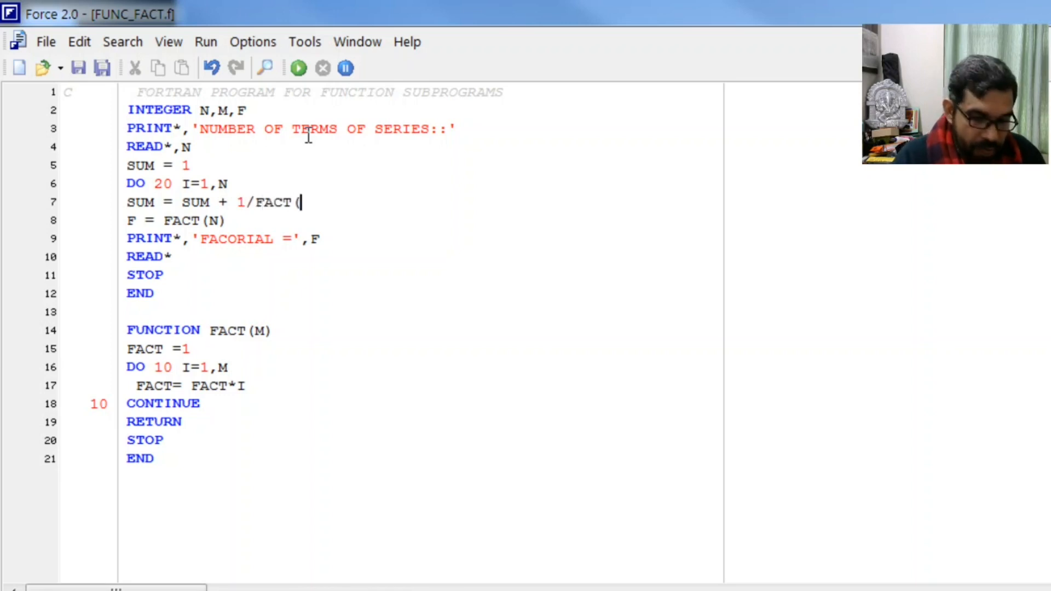
type("I)")
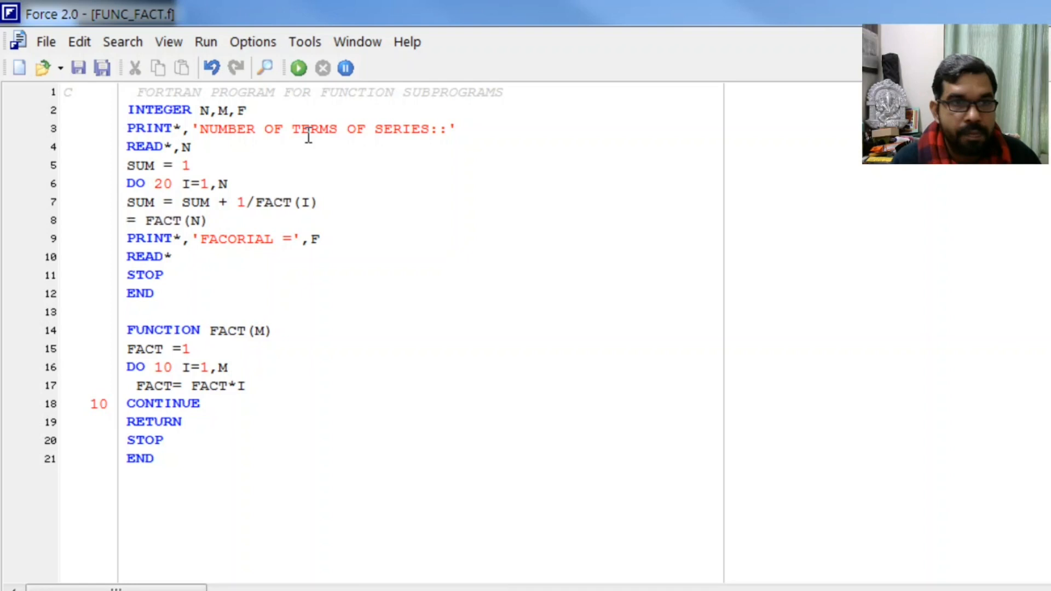
key("Delete")
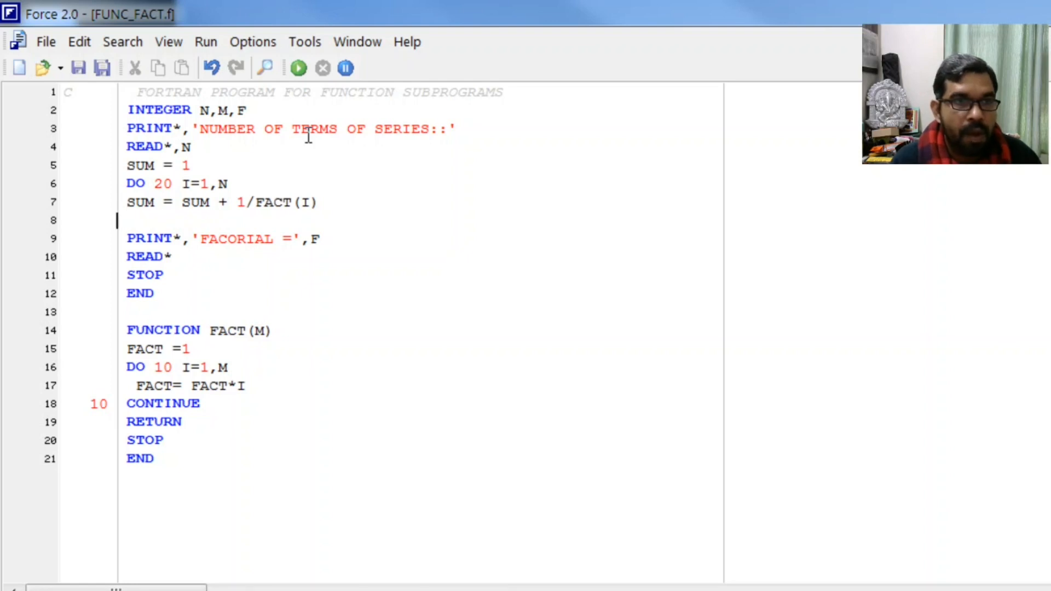
Step: Close the summation loop with a 20 CONTINUE line
type("20")
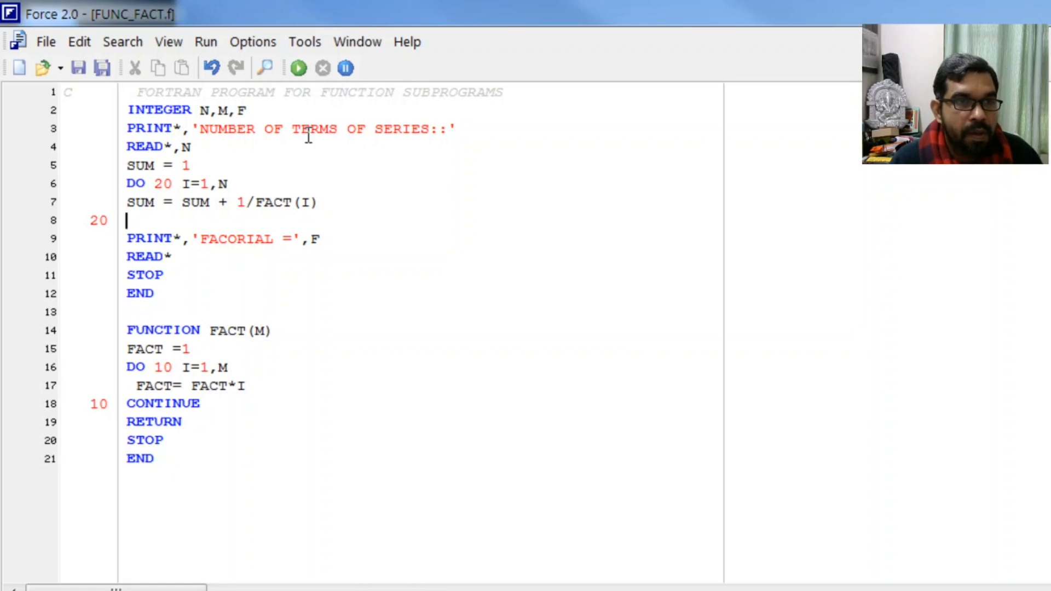
type("CONTINU")
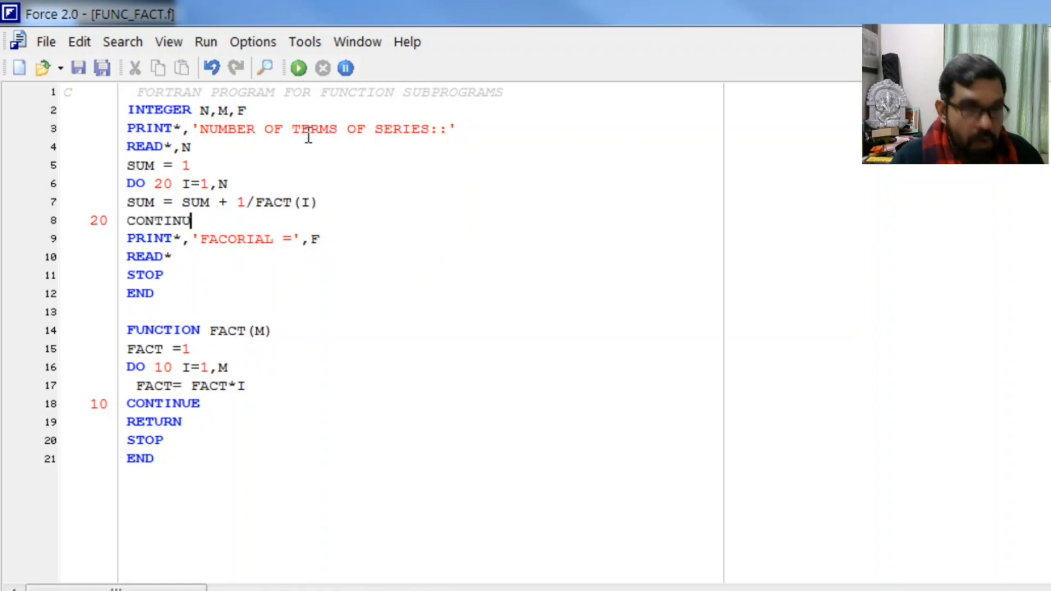
type("E")
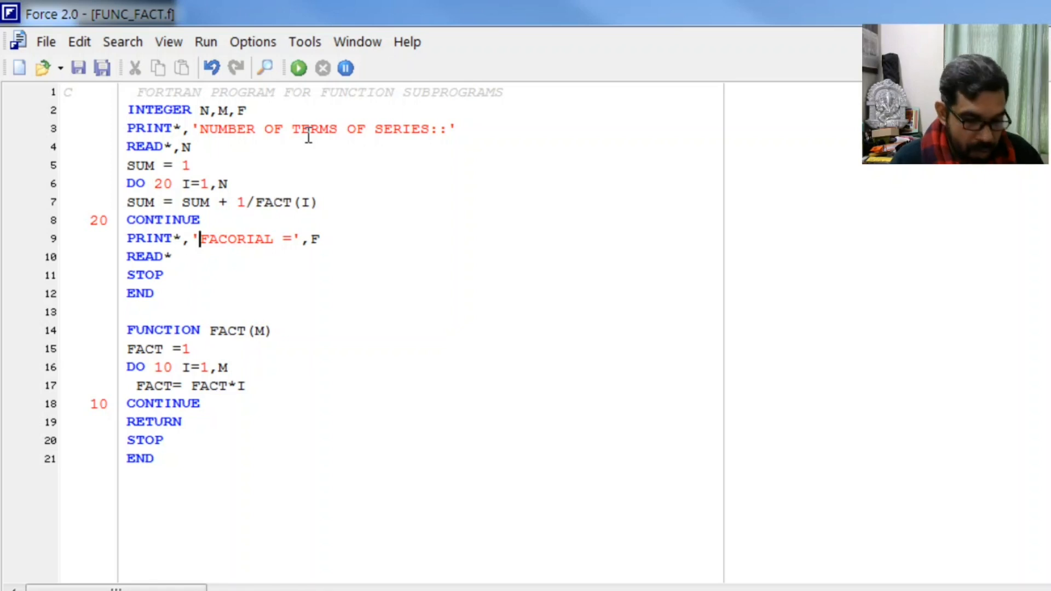
Step: Change the PRINT statement to output 'SUM OF SERIES =' with SUM
type("SUM OF")
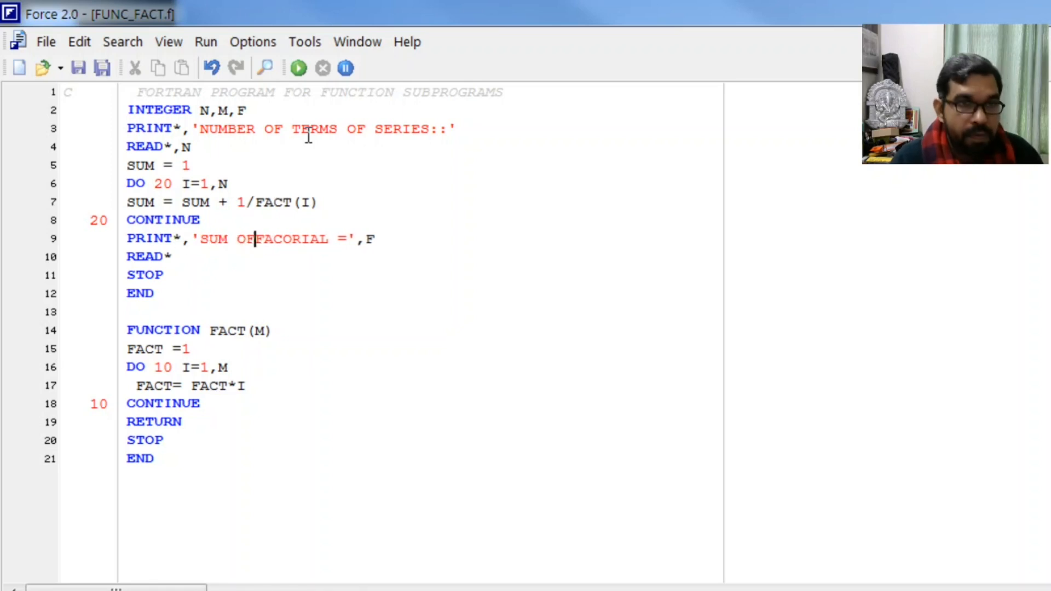
type("SERIES")
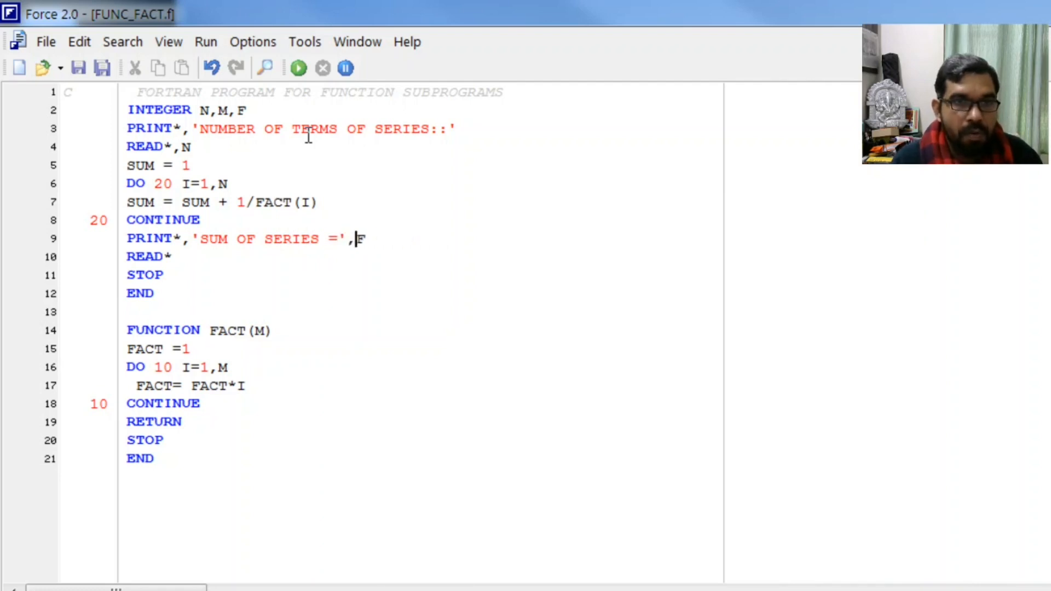
type("SUM")
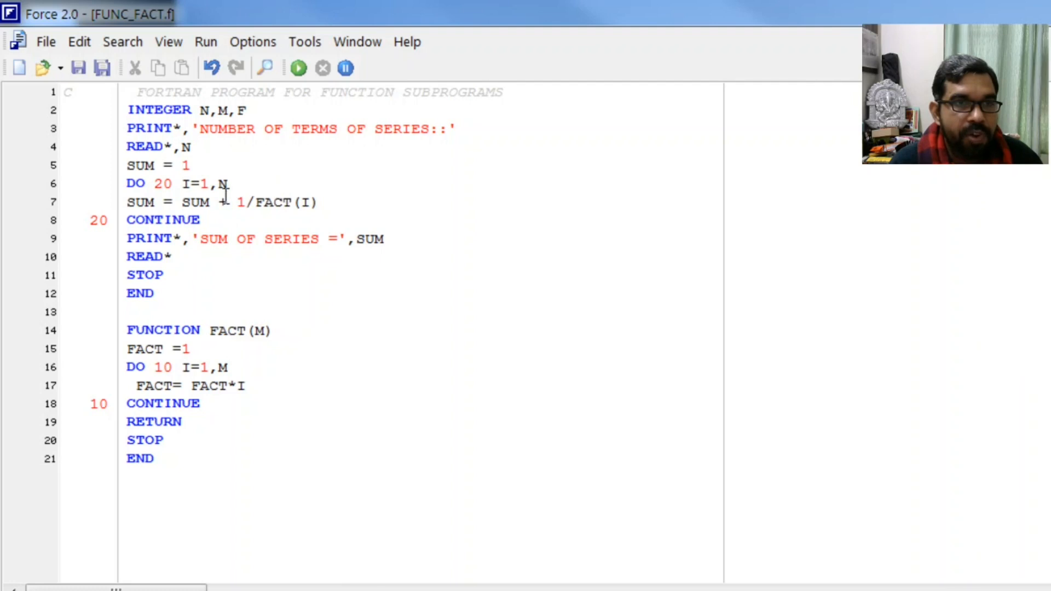
left_click_drag(200, 184, 227, 184)
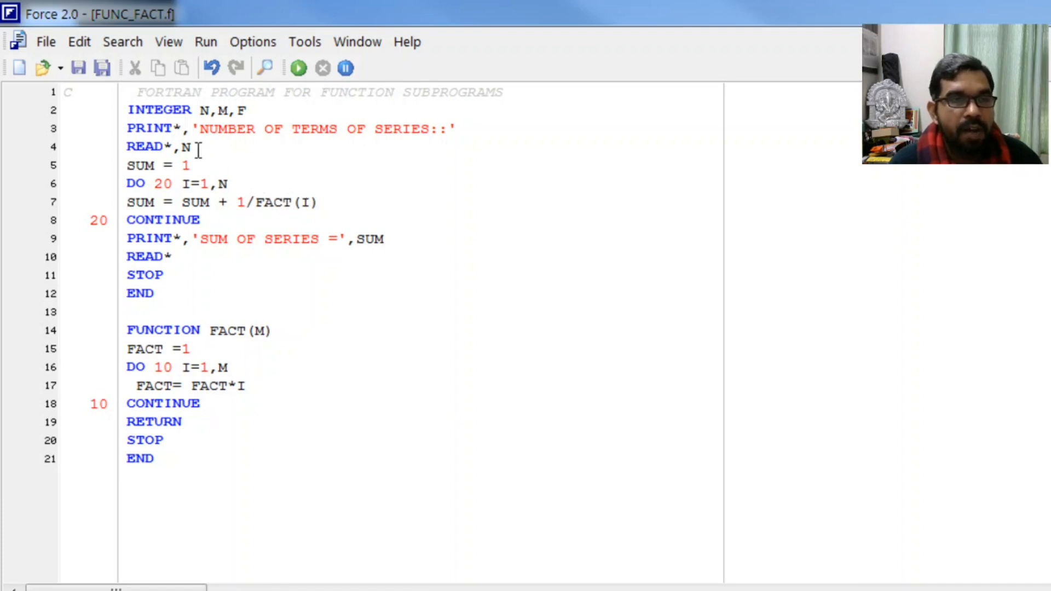
Step: Compile and run the revised series program from the Run toolbar button
left_click(205, 42)
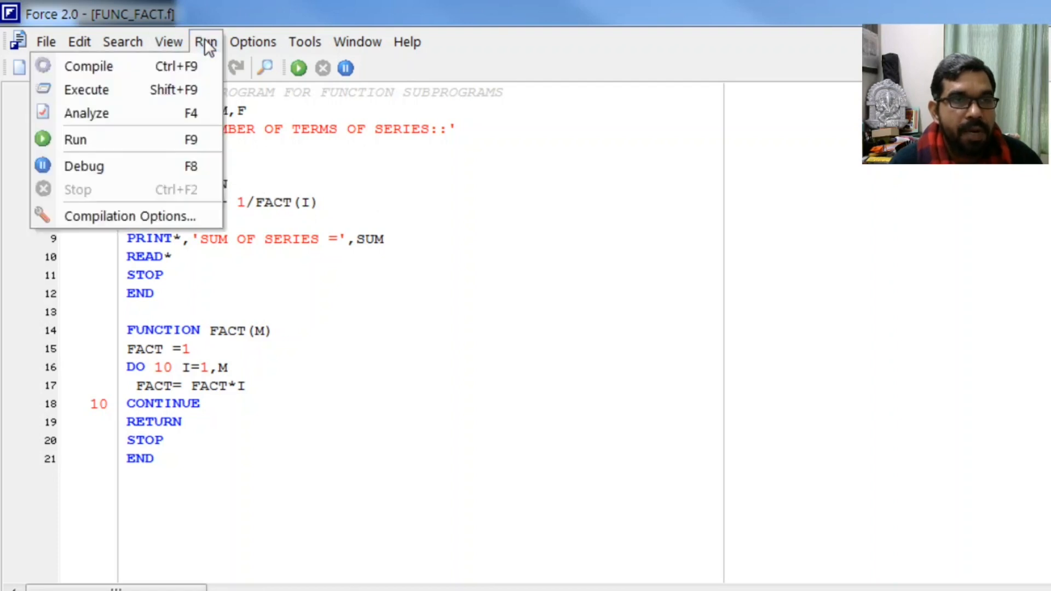
left_click(86, 114)
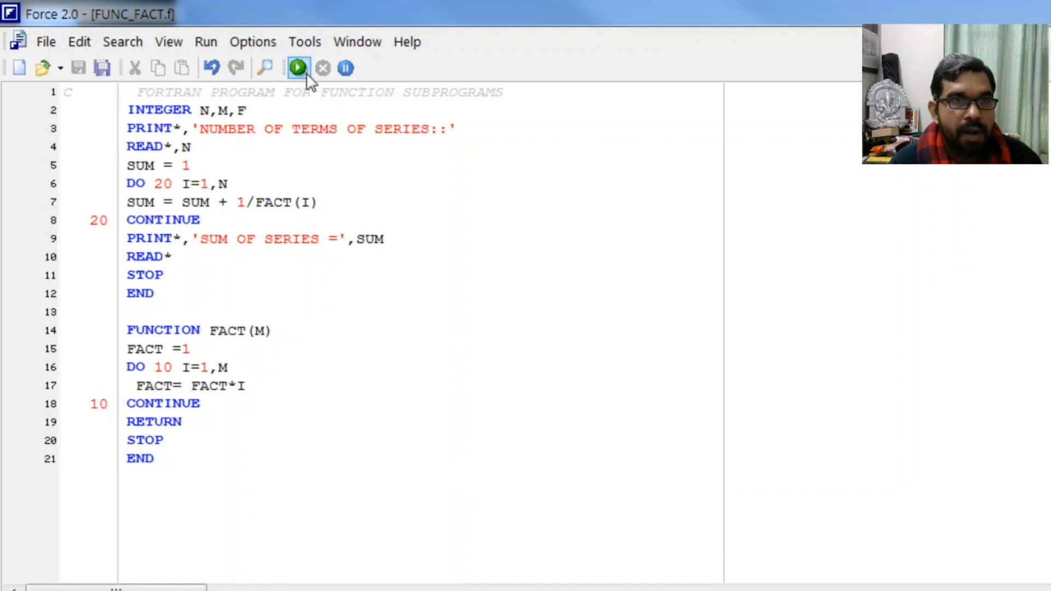
left_click(300, 68)
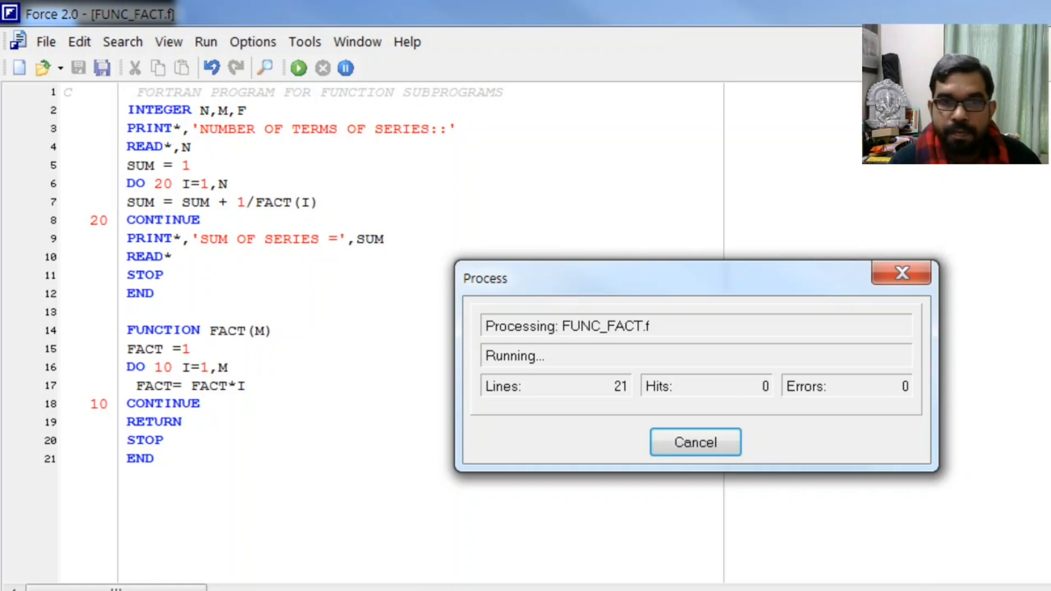
mouse_move(711, 335)
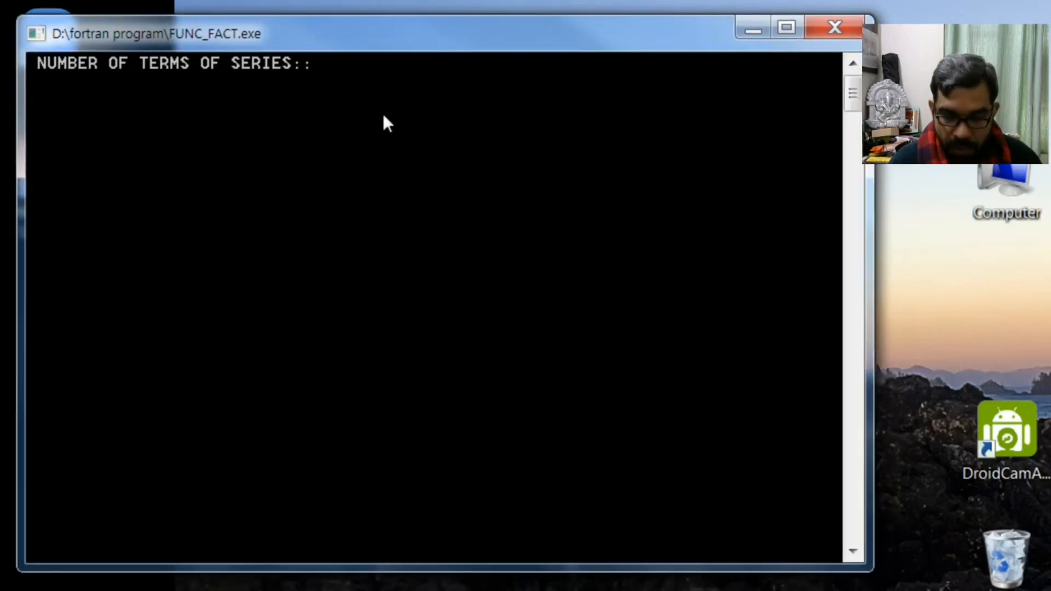
Step: Enter 3 terms at the prompt to get SUM OF SERIES = 2.6666667
type("3")
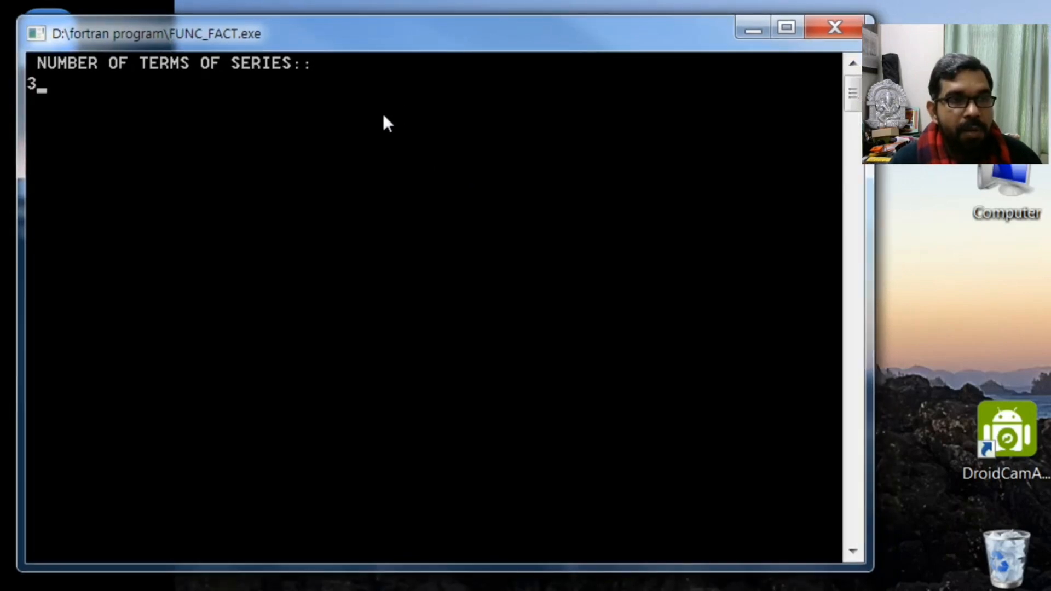
key("Enter")
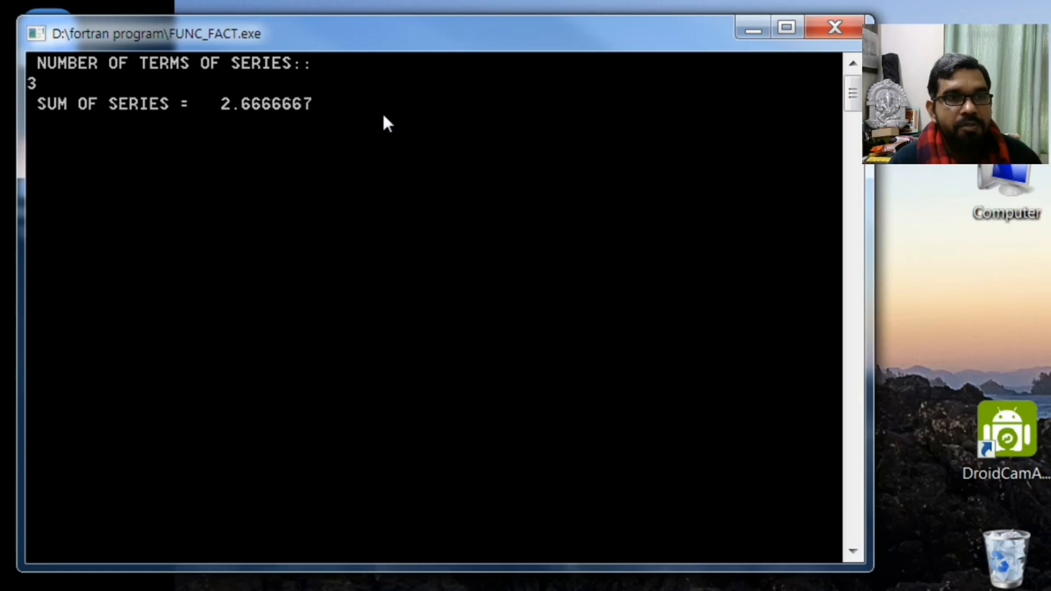
mouse_move(432, 231)
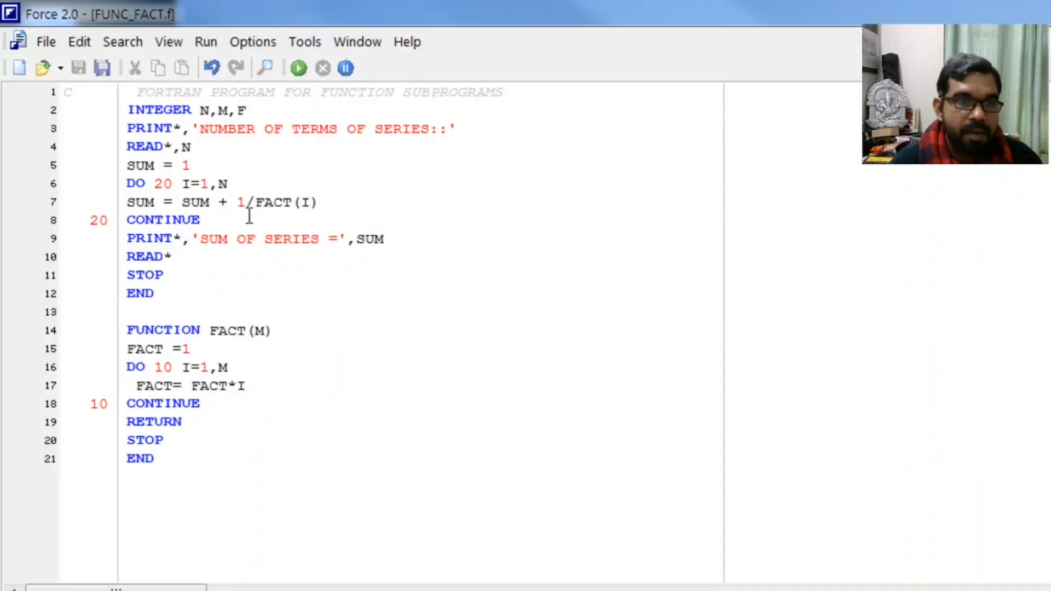
Step: Rerun the program and enter 5 terms, giving 2.7166669
left_click(298, 68)
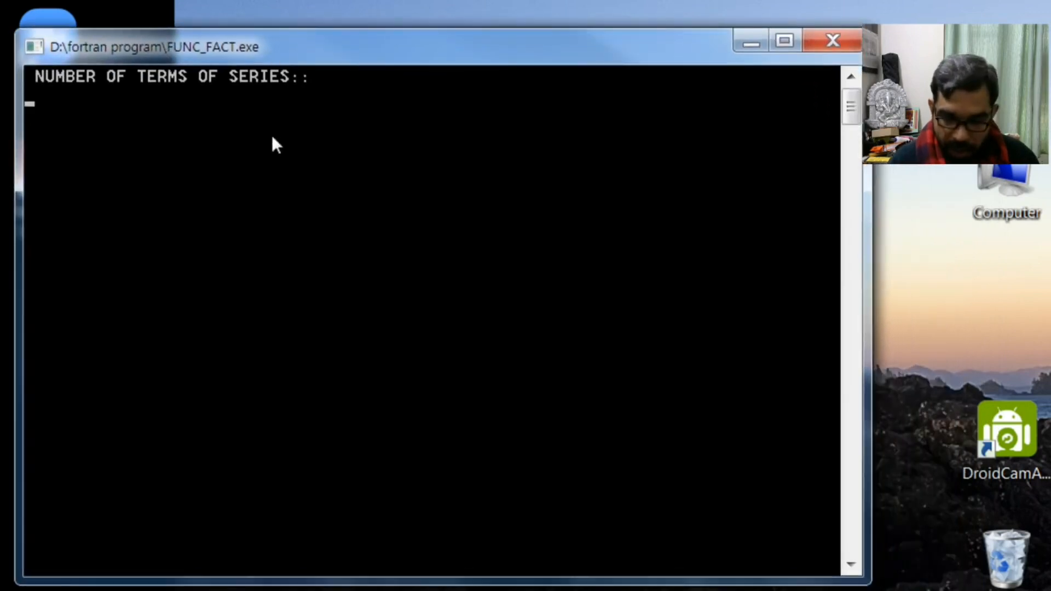
type("5")
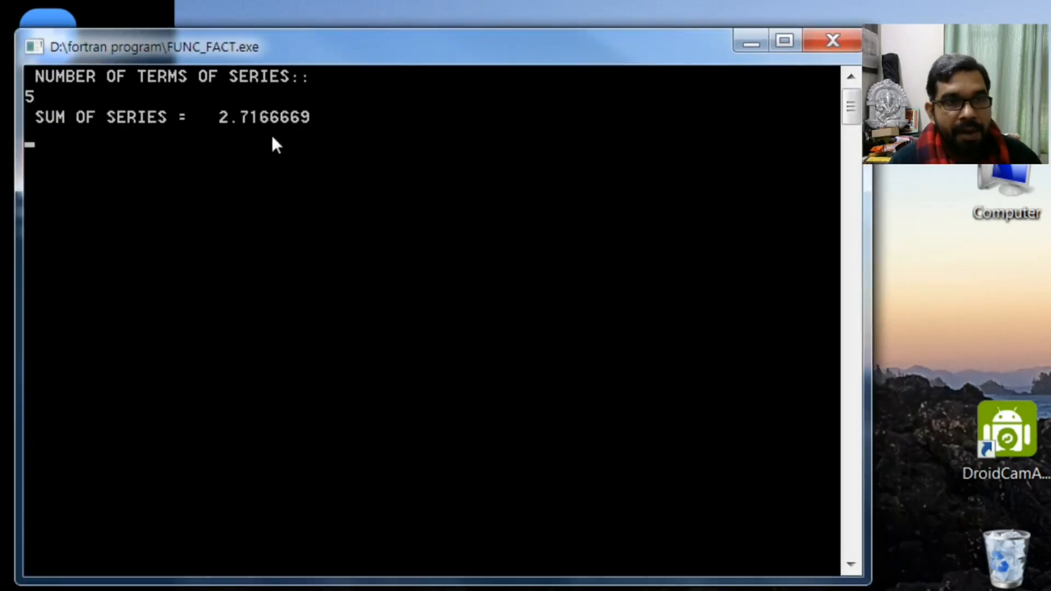
mouse_move(301, 170)
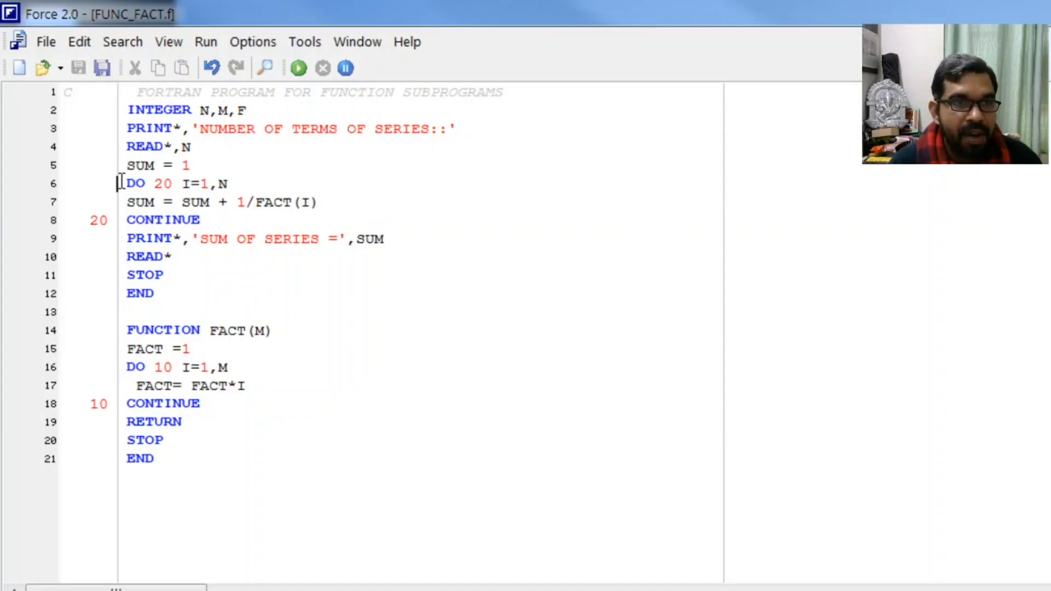
left_click_drag(125, 183, 155, 292)
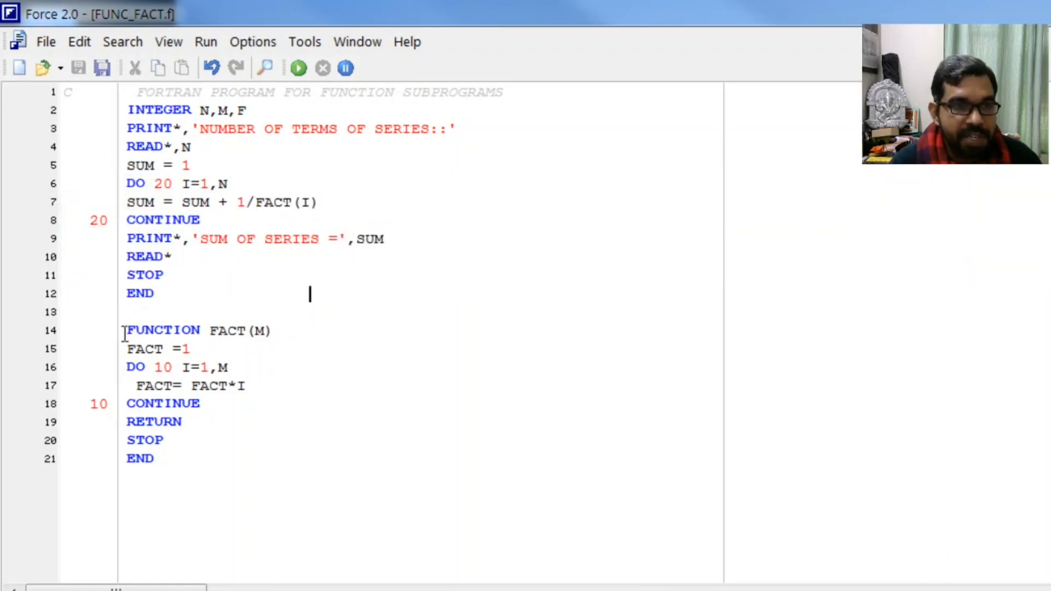
left_click(198, 462)
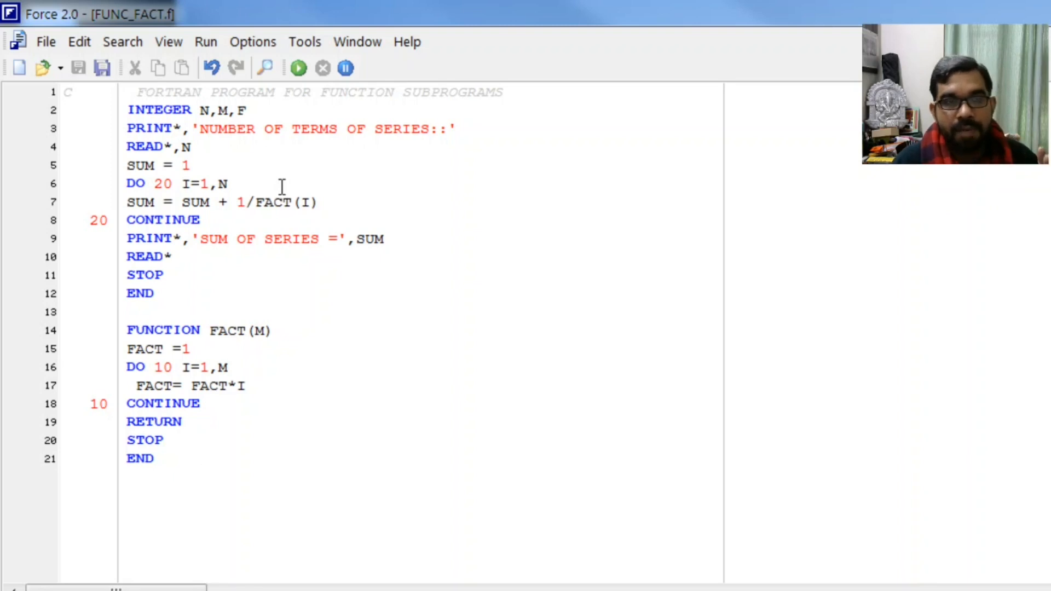
mouse_move(211, 253)
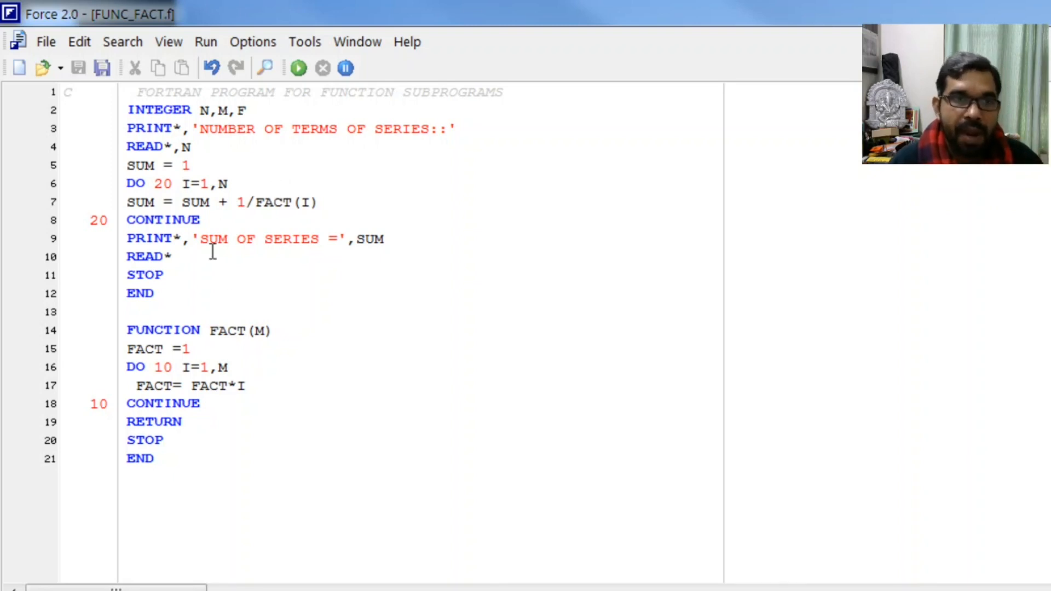